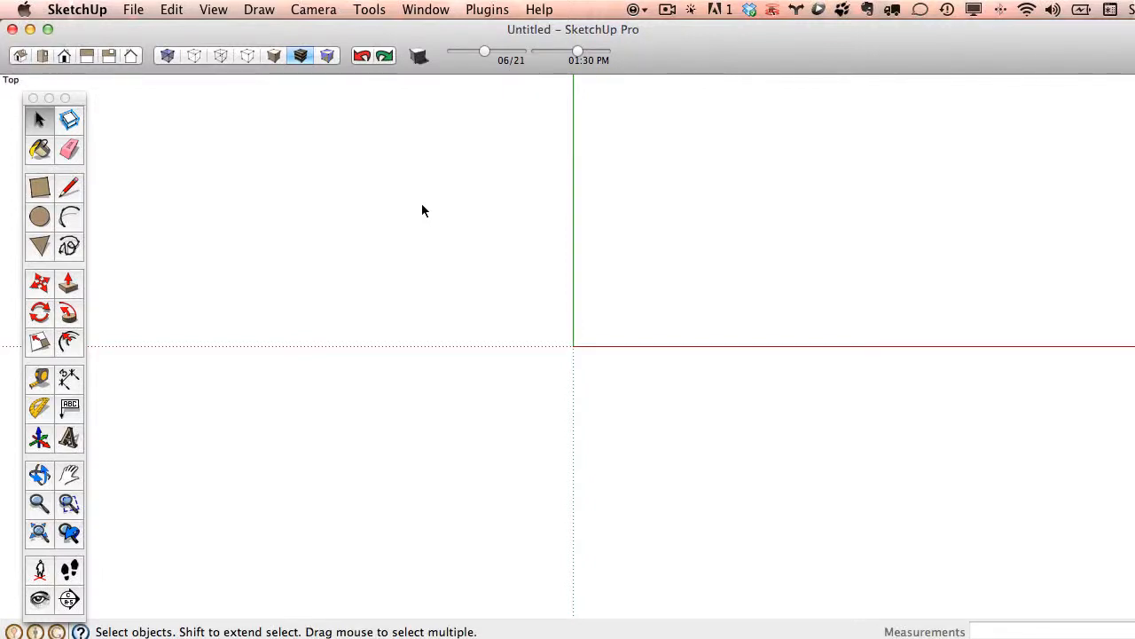
pyautogui.moveTo(323, 195)
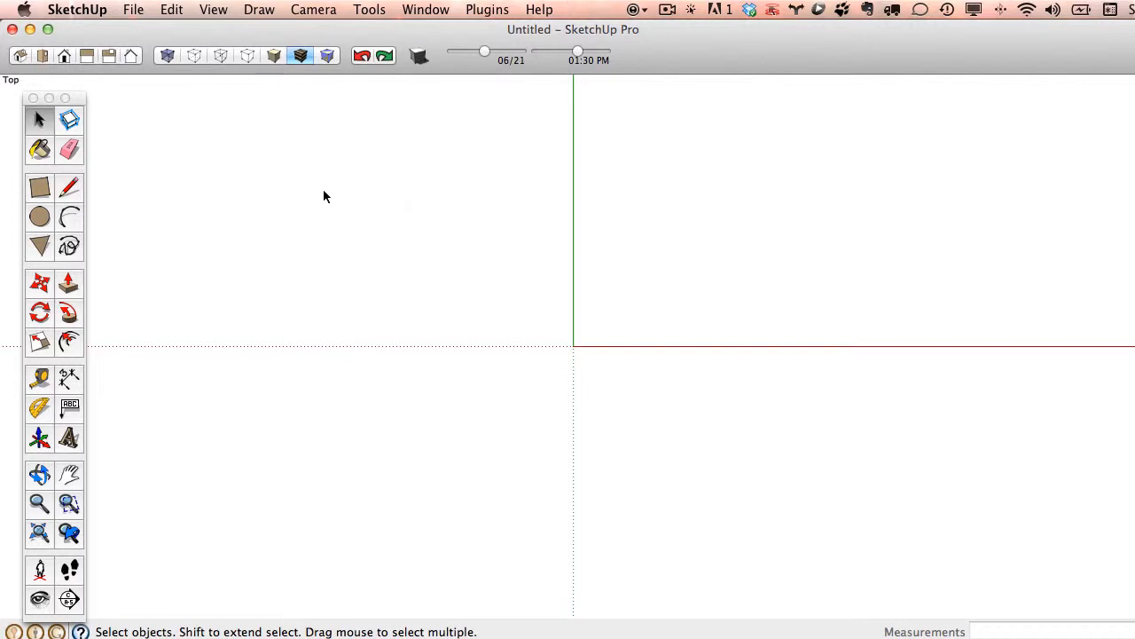
pyautogui.moveTo(735, 57)
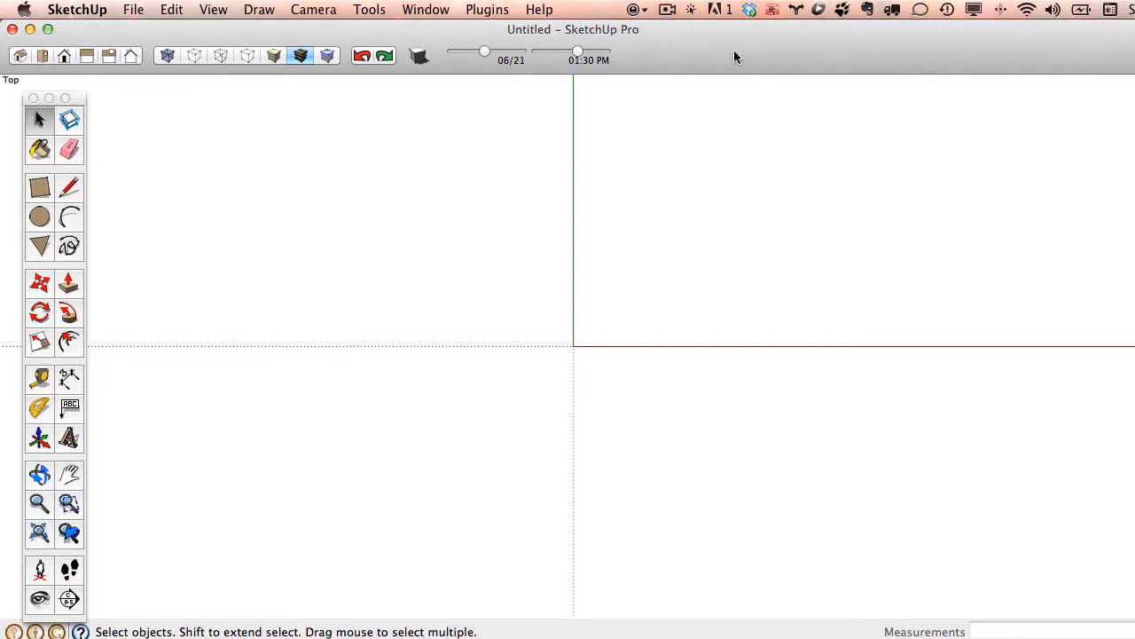
pyautogui.moveTo(191, 199)
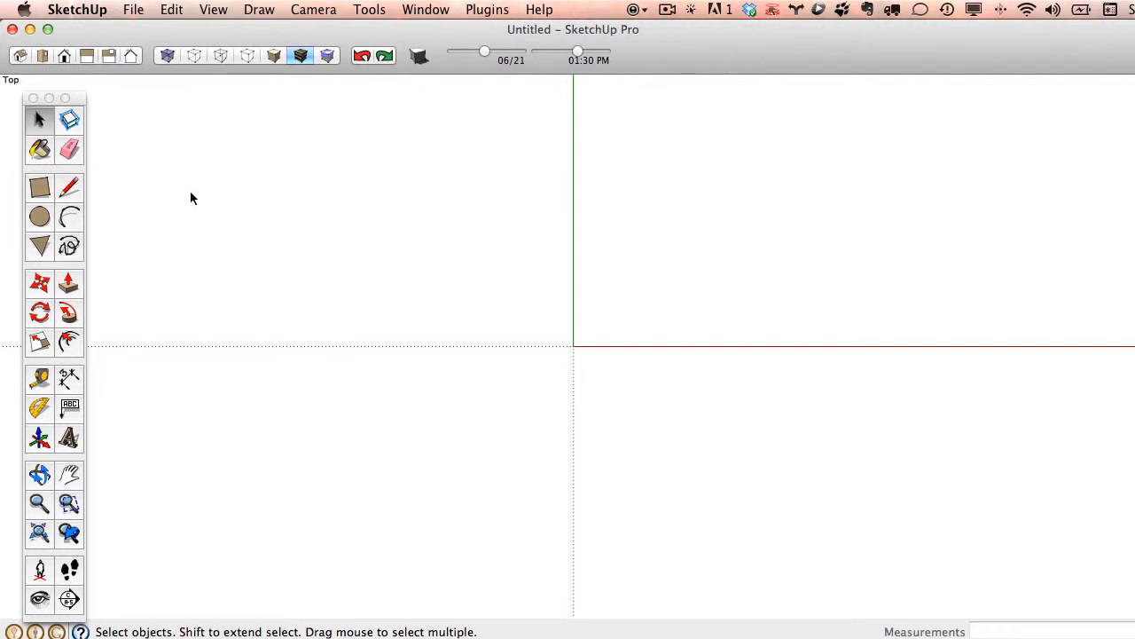
# - Draw rectangles on the ground plane, sizing them from typed dimensions such as 10, 100 and 150,10
pyautogui.click(39, 188)
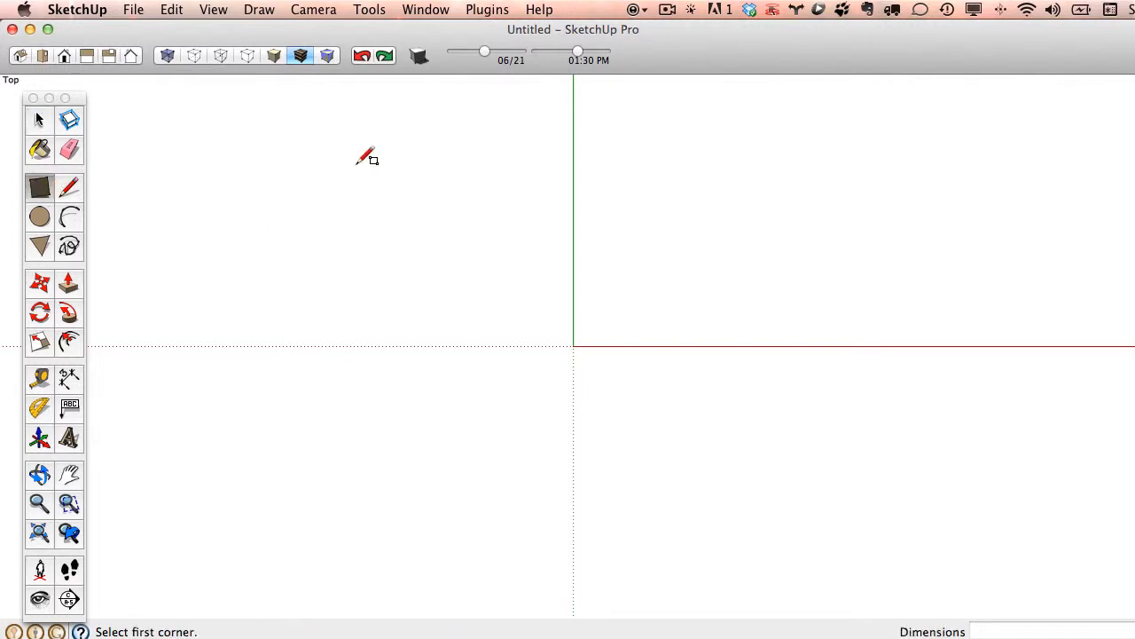
pyautogui.moveTo(366, 158); pyautogui.dragTo(843, 451)
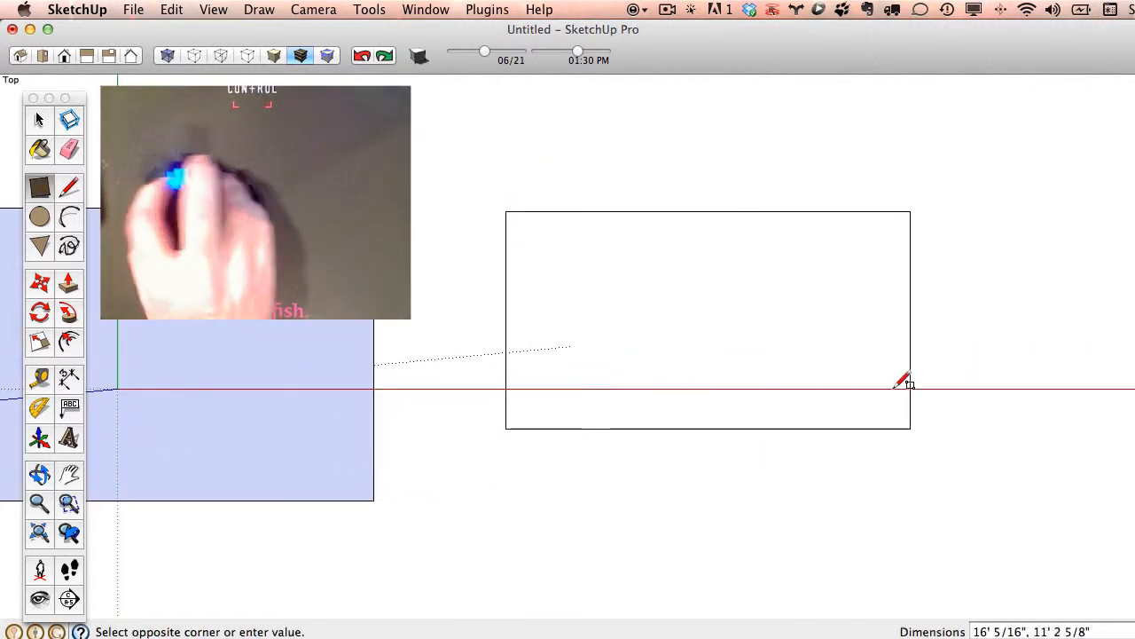
pyautogui.moveTo(932, 482)
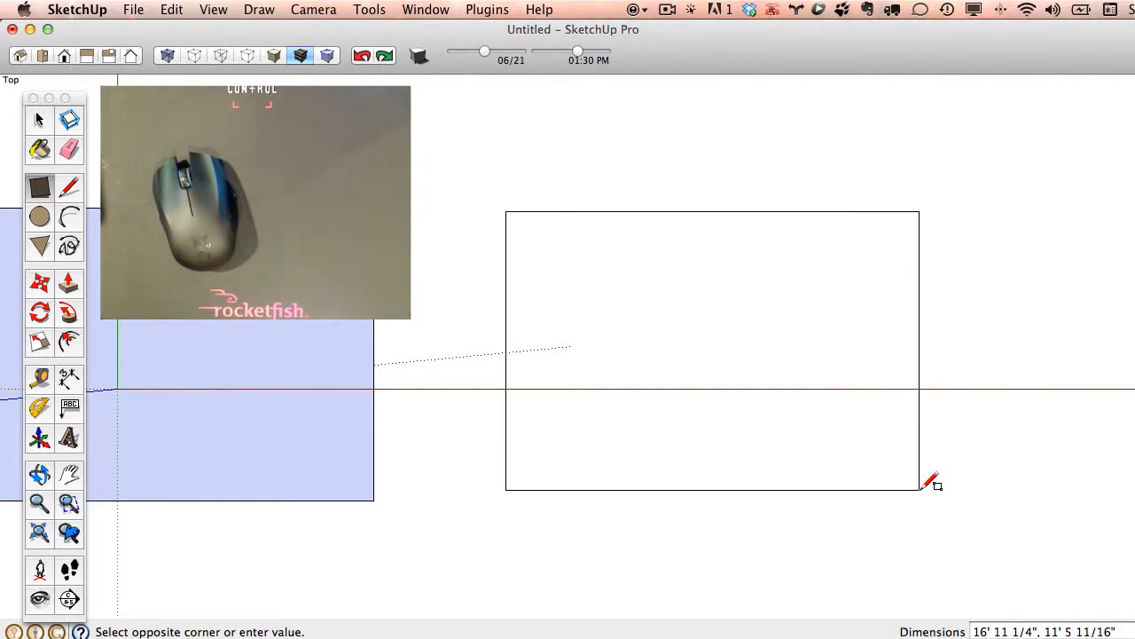
pyautogui.write('10,20')
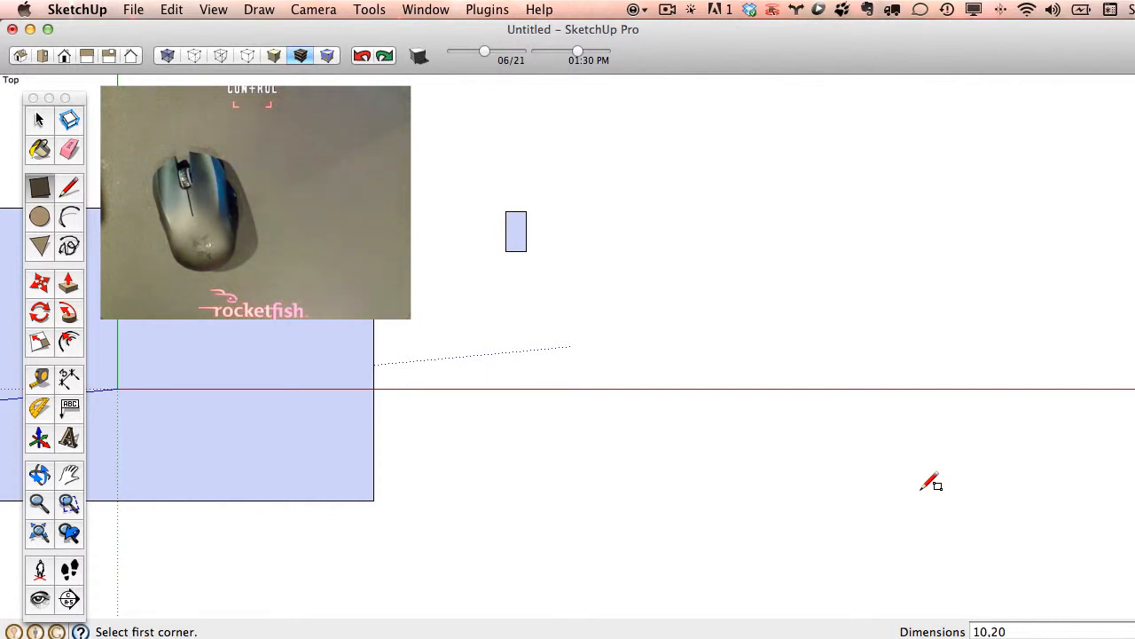
pyautogui.write('100,')
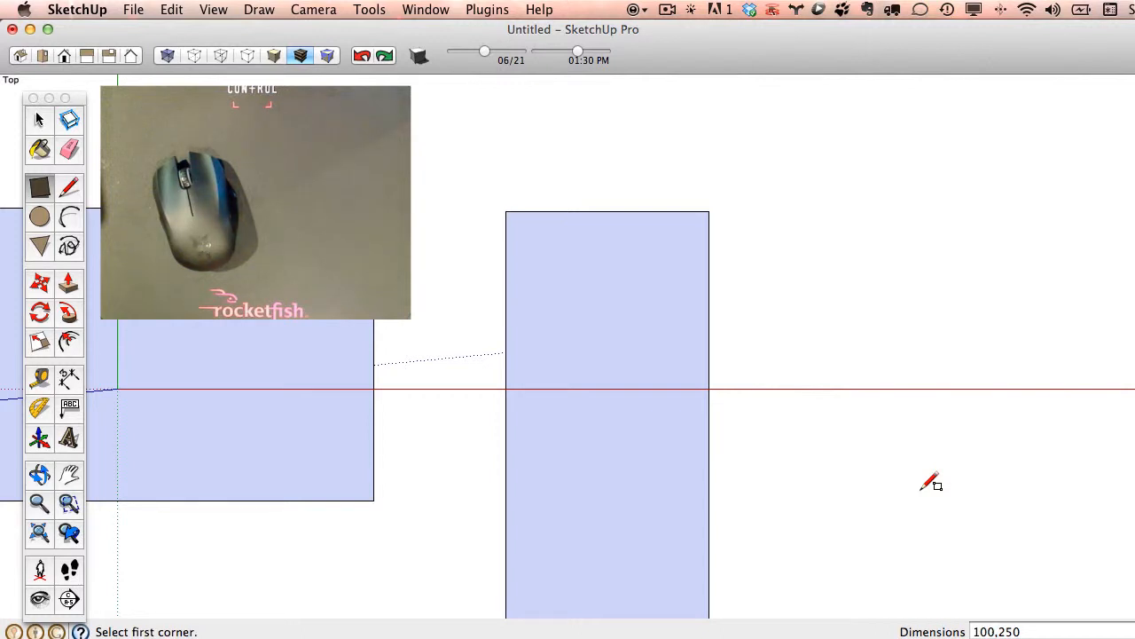
pyautogui.write('150,10')
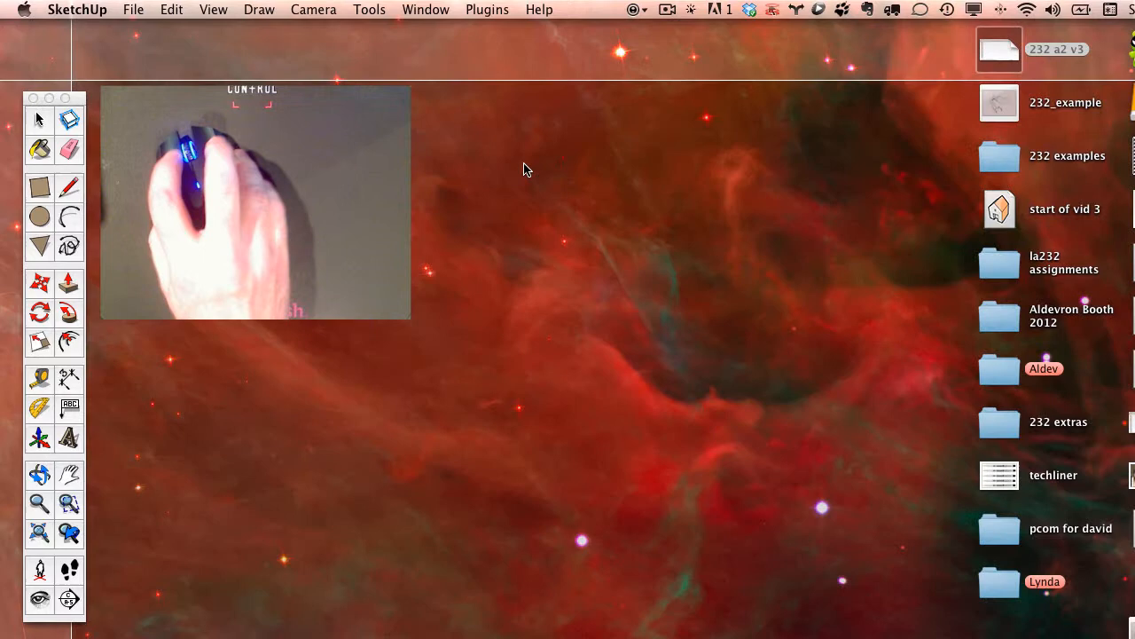
# - Start a new blank drawing and switch to the Circle tool for the ground-plane shapes
pyautogui.click(133, 10)
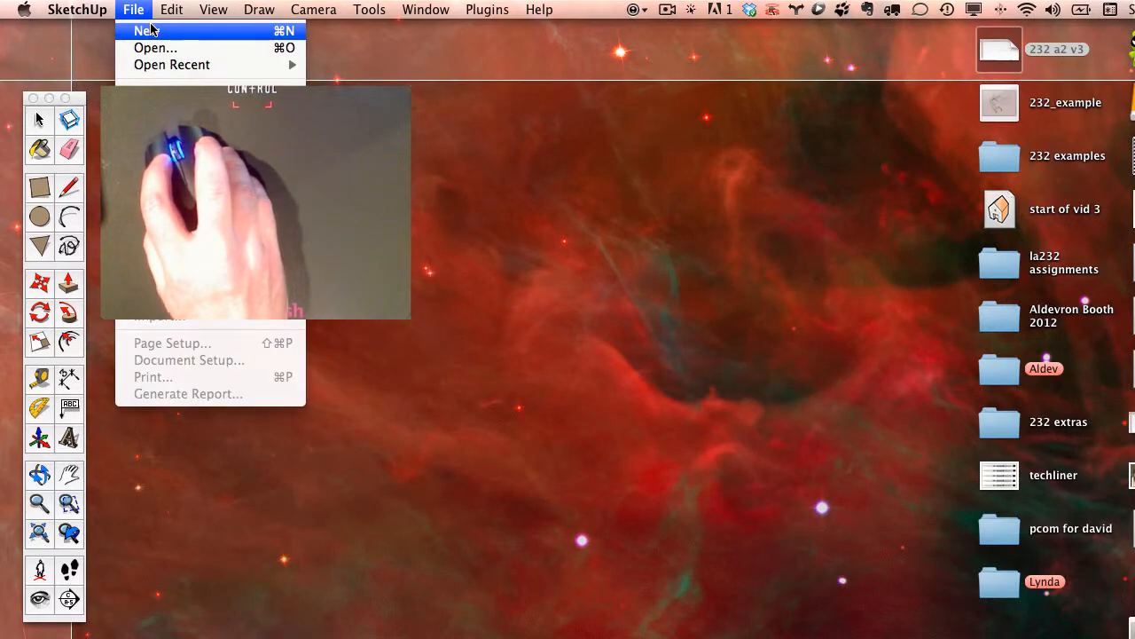
pyautogui.click(146, 30)
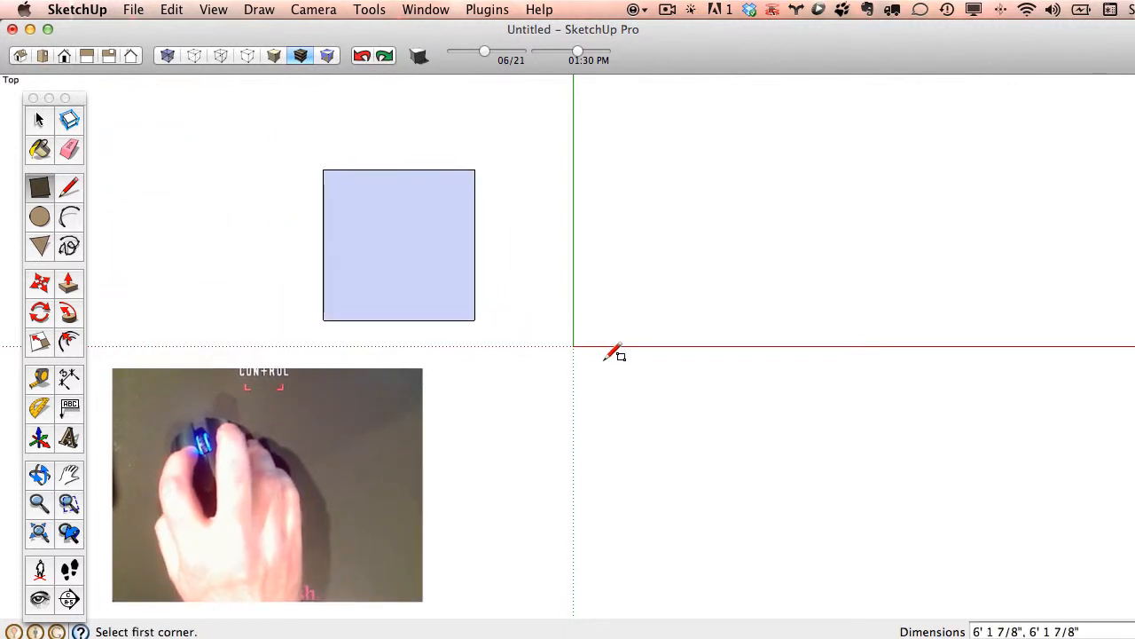
pyautogui.click(39, 217)
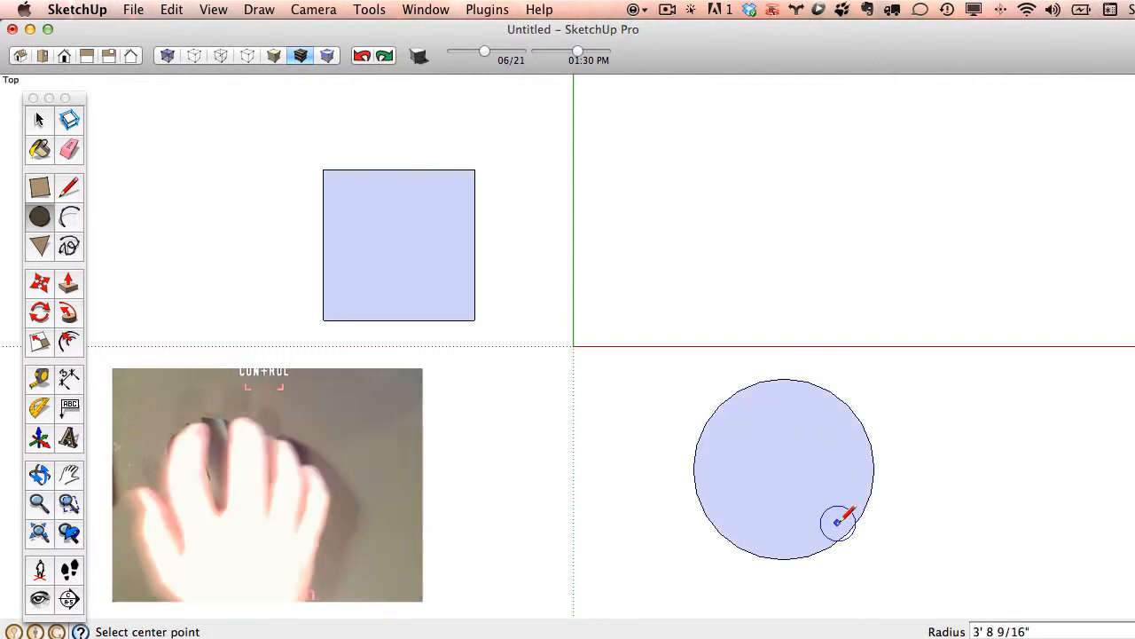
pyautogui.moveTo(284, 270)
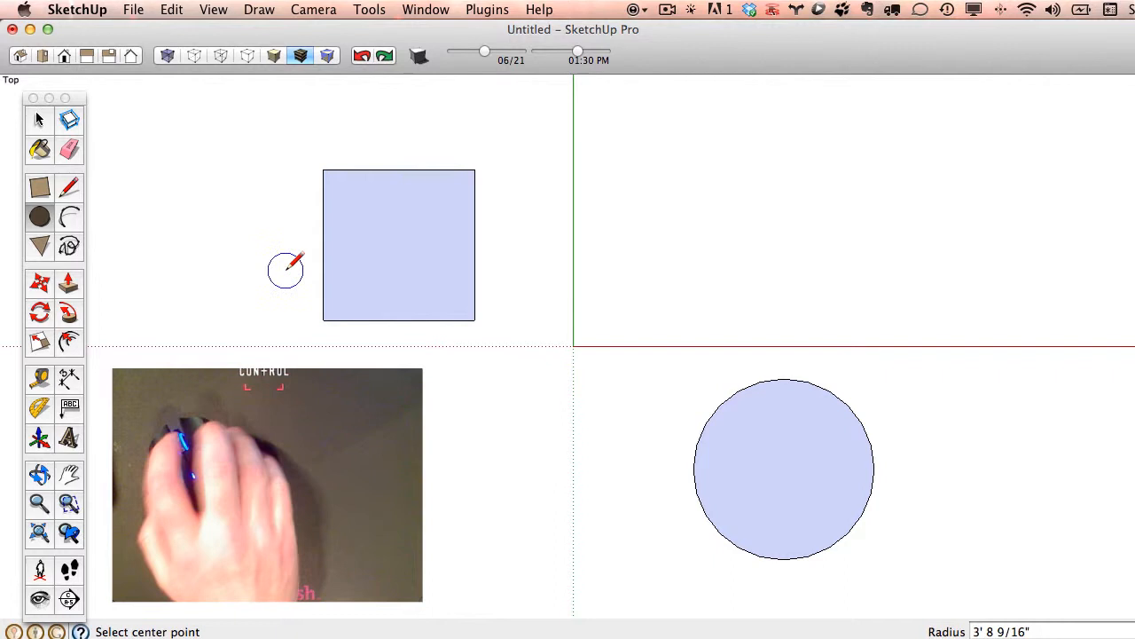
pyautogui.moveTo(636, 397)
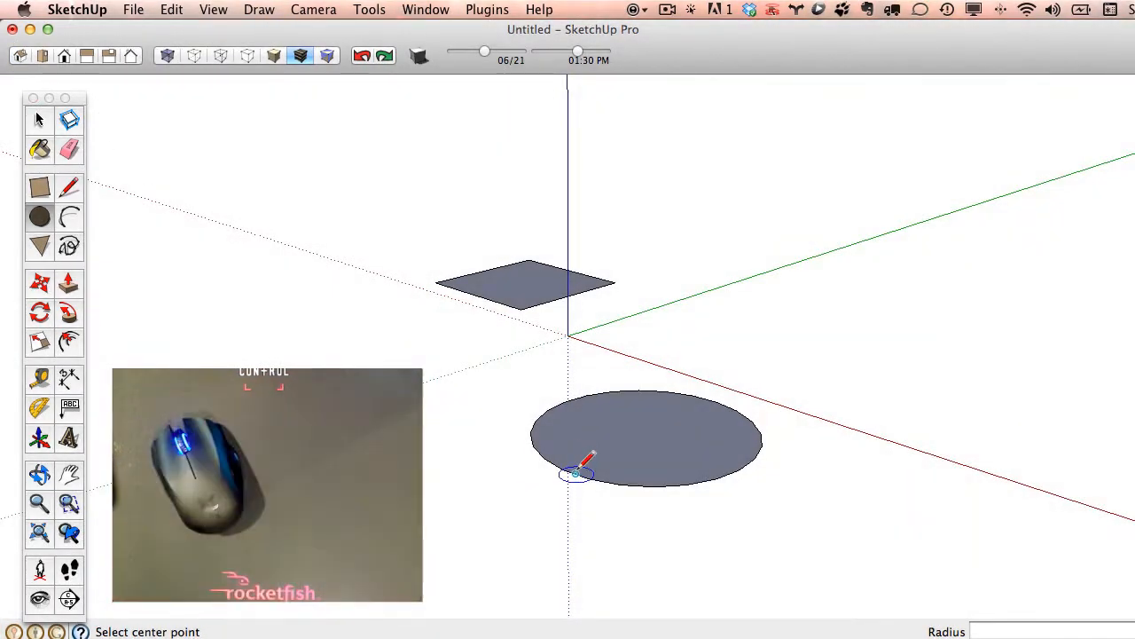
pyautogui.moveTo(873, 486)
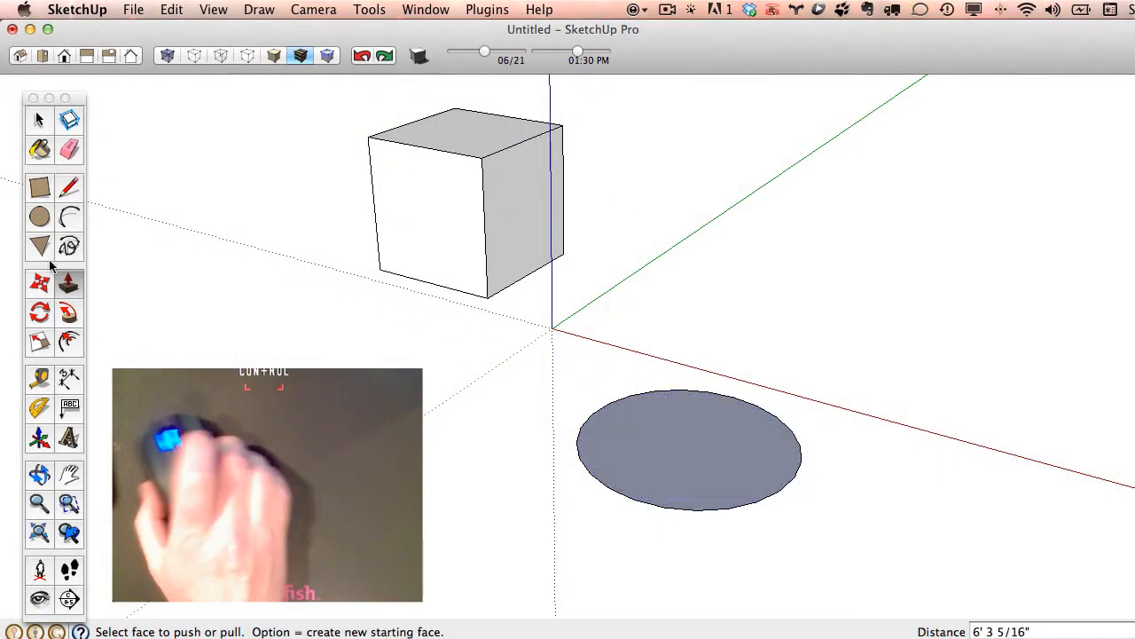
# - Push/Pull the circle upward into a cylinder beside the cube
pyautogui.click(688, 447)
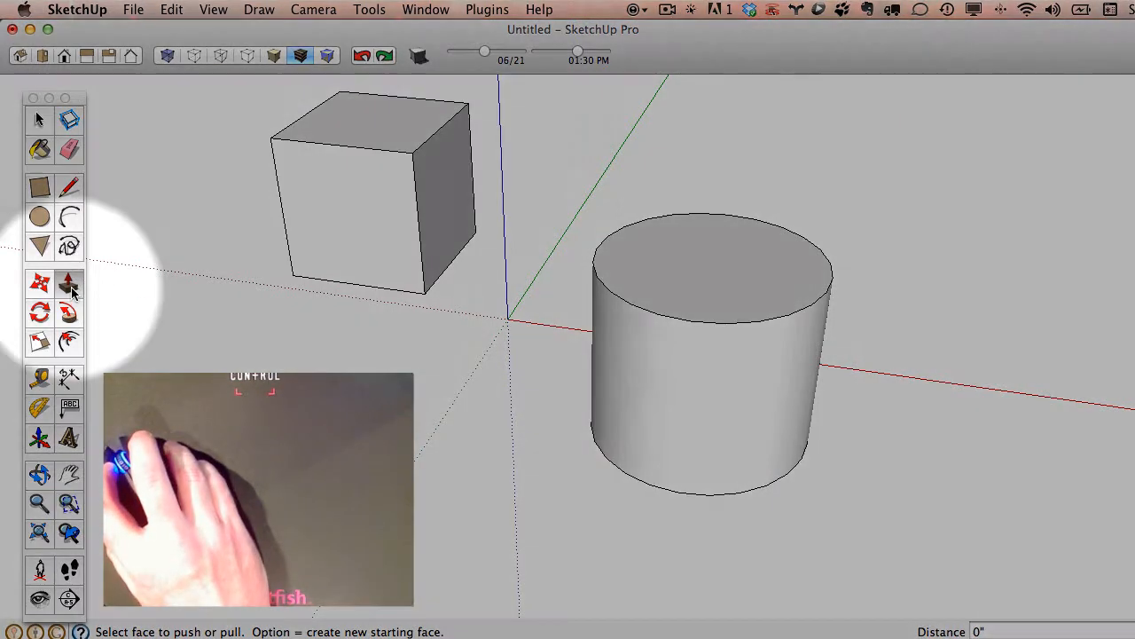
pyautogui.moveTo(69, 284)
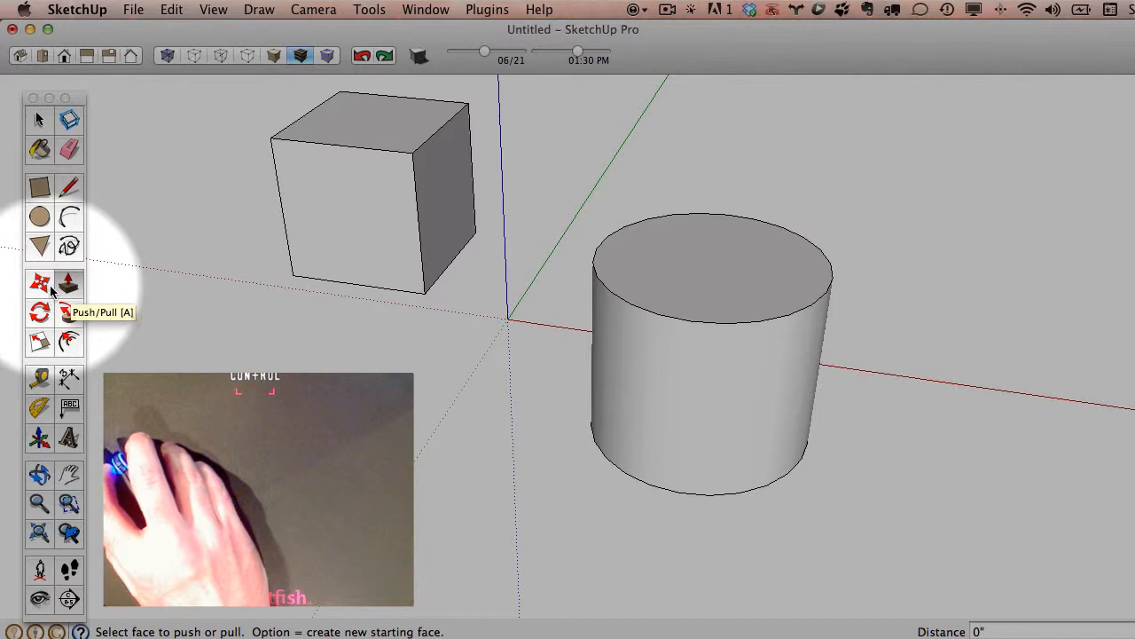
pyautogui.moveTo(39, 312)
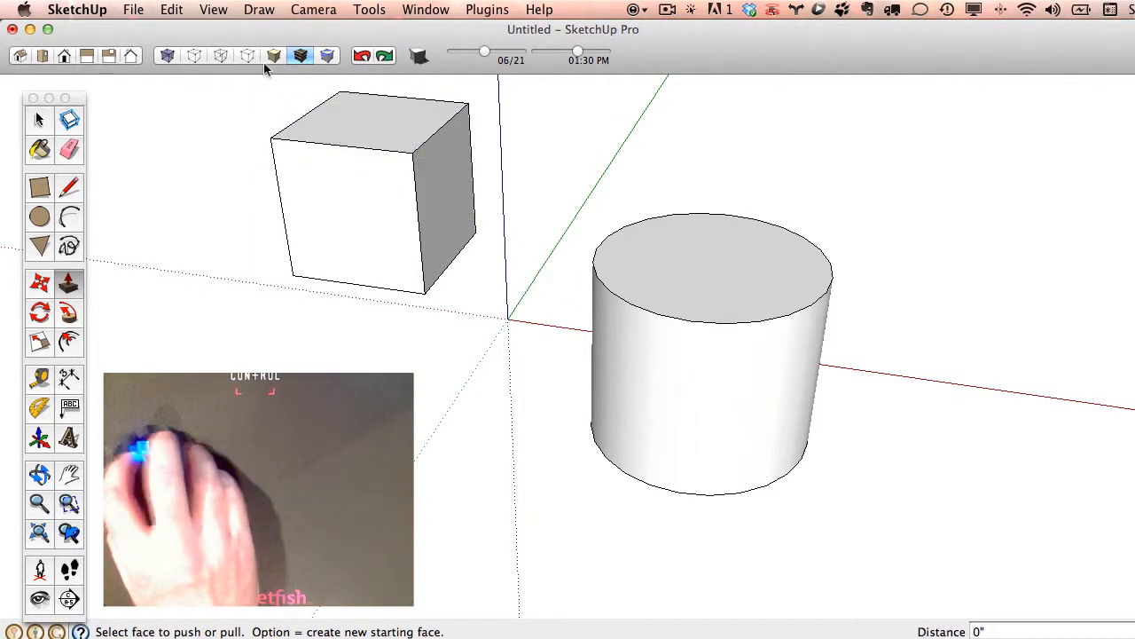
# - Extrude alternating side faces of the cylinder in and out to form gear-like teeth
pyautogui.click(312, 10)
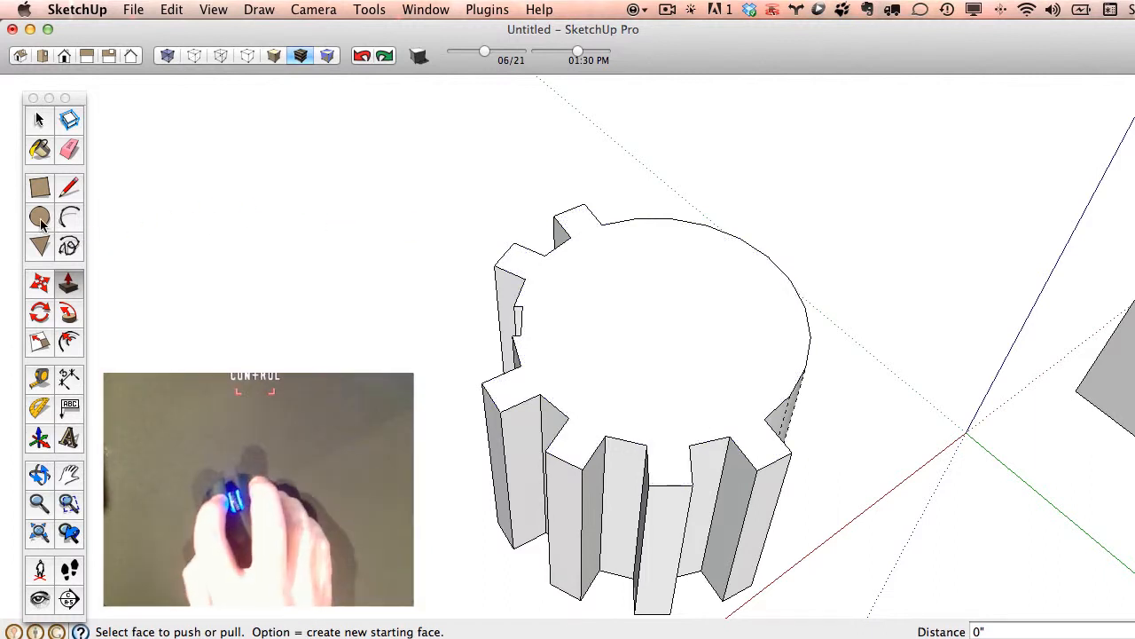
# - Place a 24-sided circle centred on the toothed cylinder's top face
pyautogui.click(39, 217)
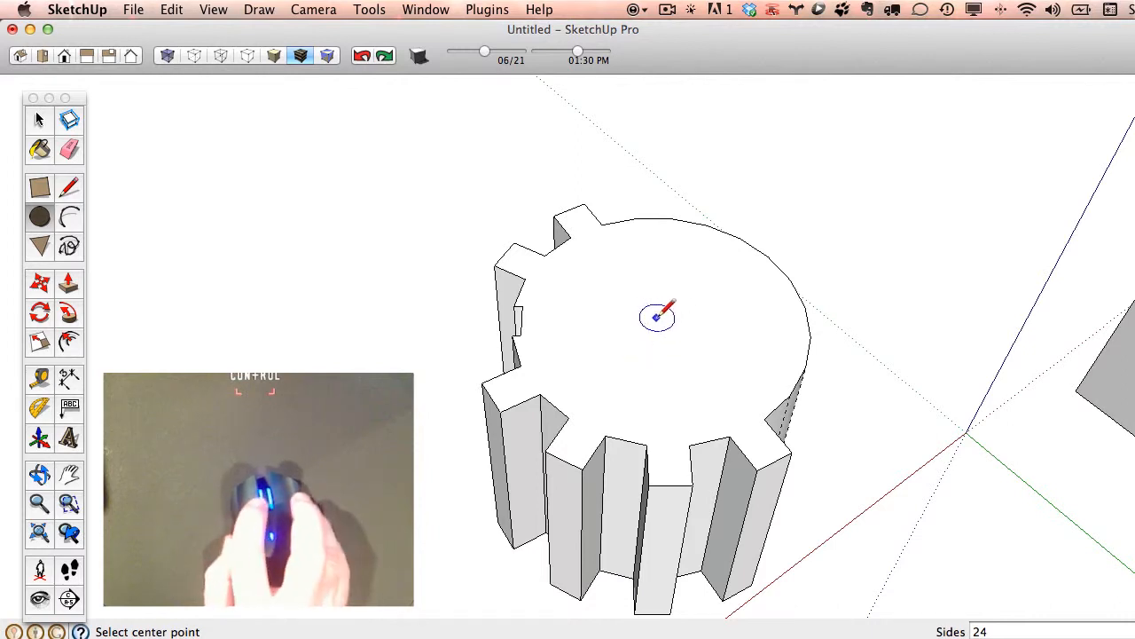
pyautogui.moveTo(571, 222)
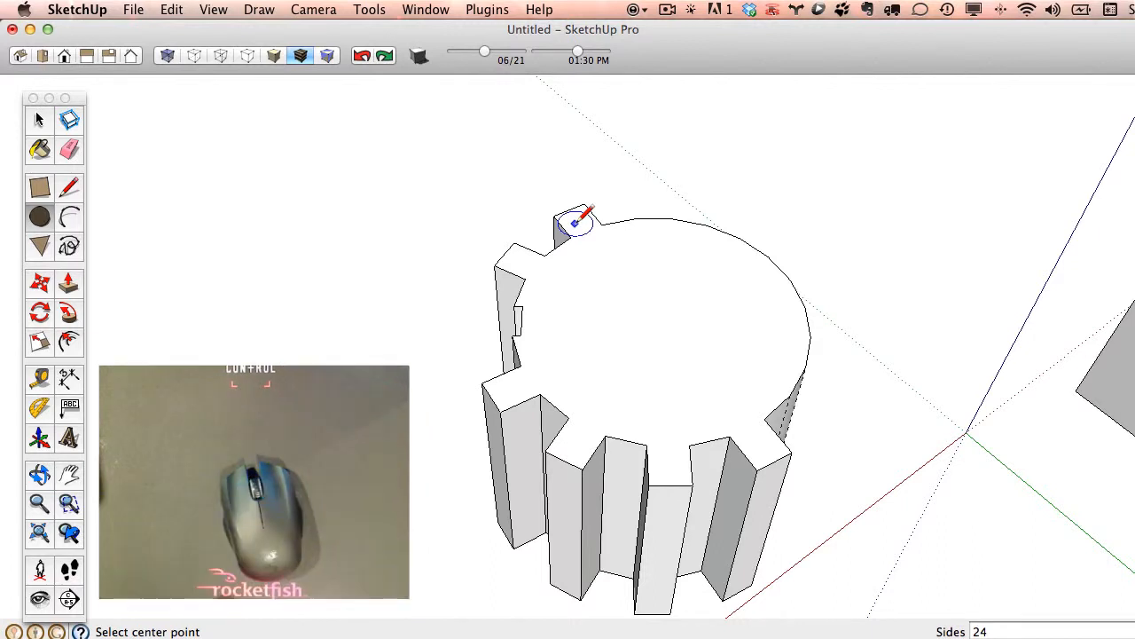
pyautogui.moveTo(648, 309)
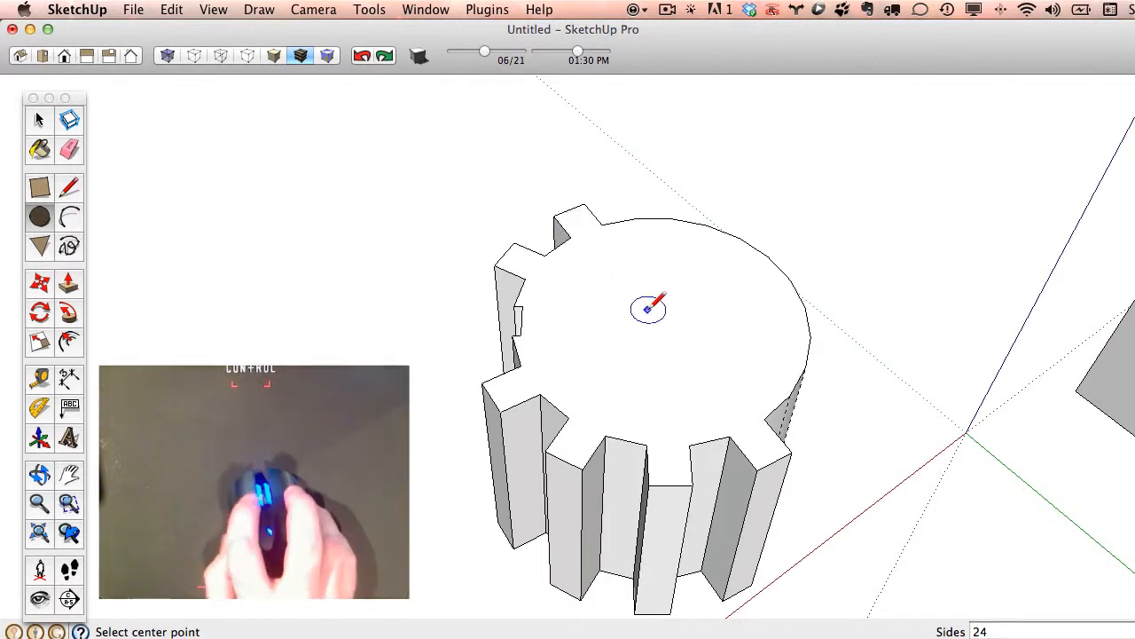
pyautogui.moveTo(690, 280)
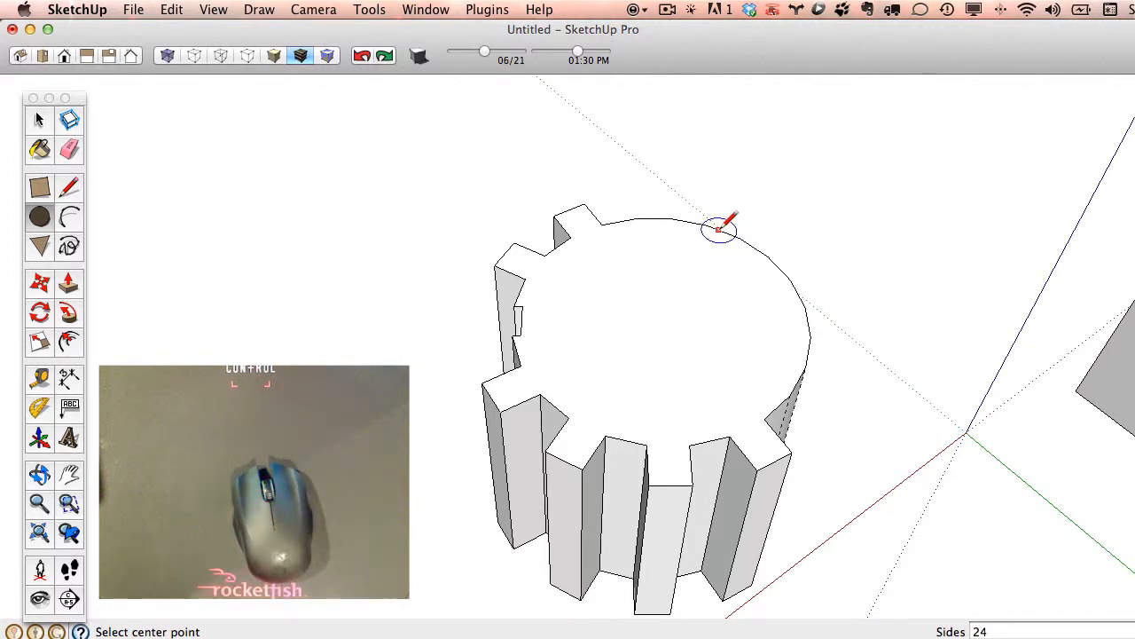
pyautogui.moveTo(646, 330)
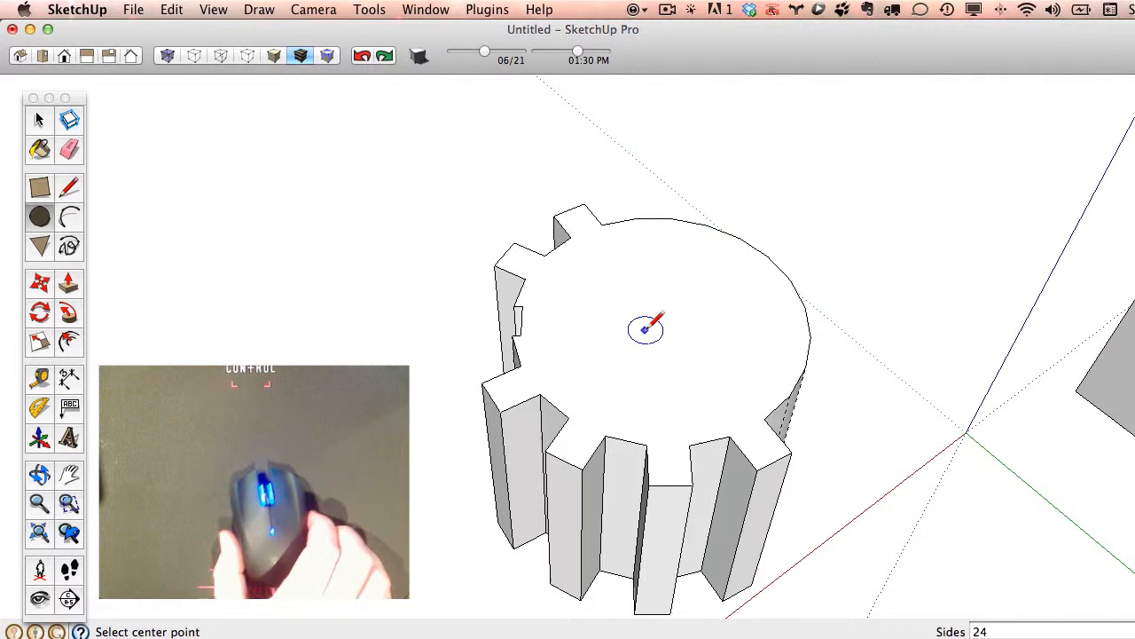
pyautogui.moveTo(660, 315)
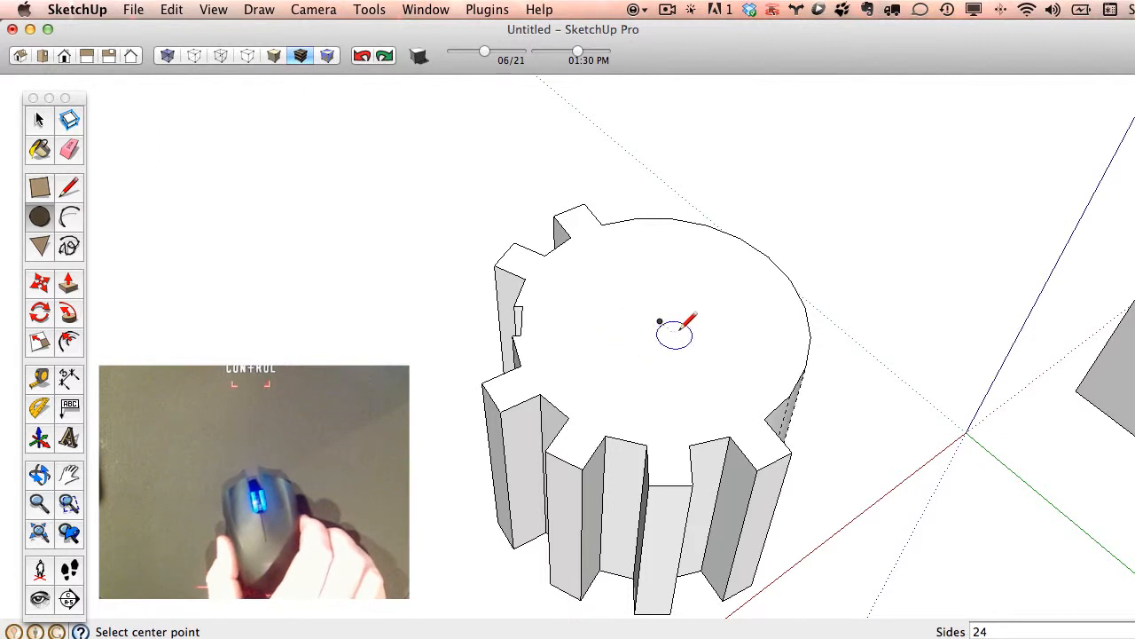
pyautogui.moveTo(694, 346)
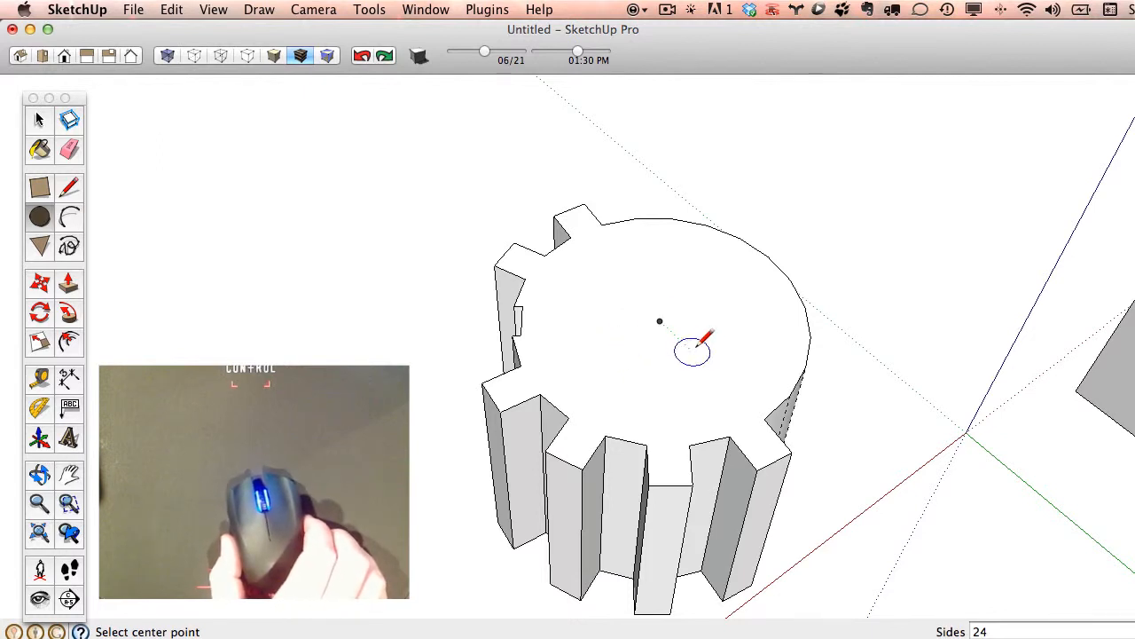
pyautogui.moveTo(660, 322)
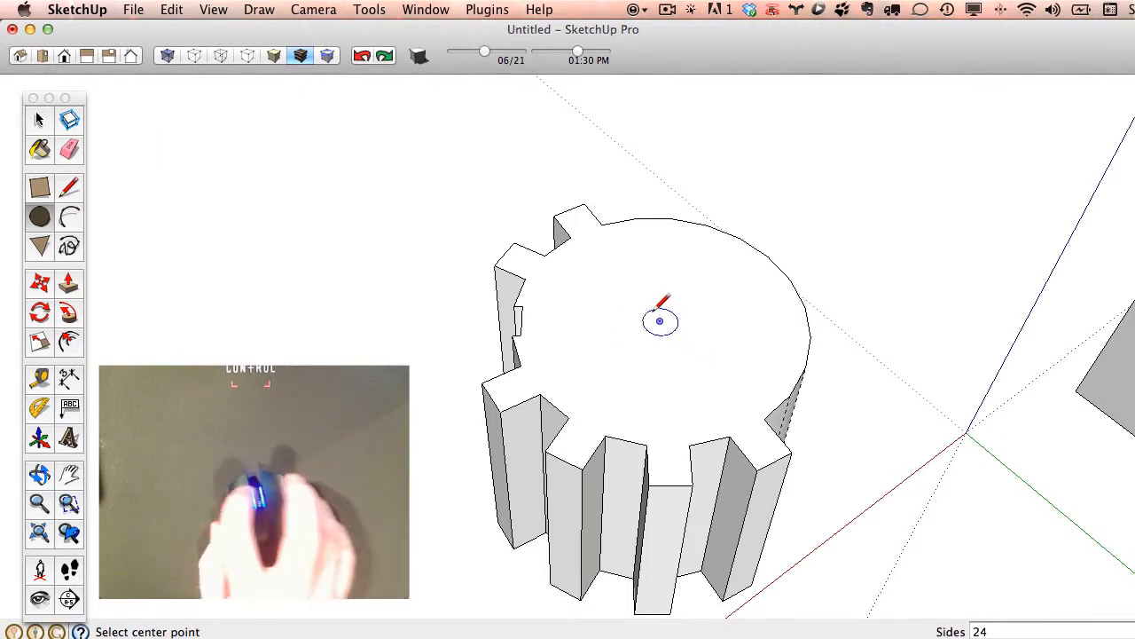
pyautogui.click(660, 321)
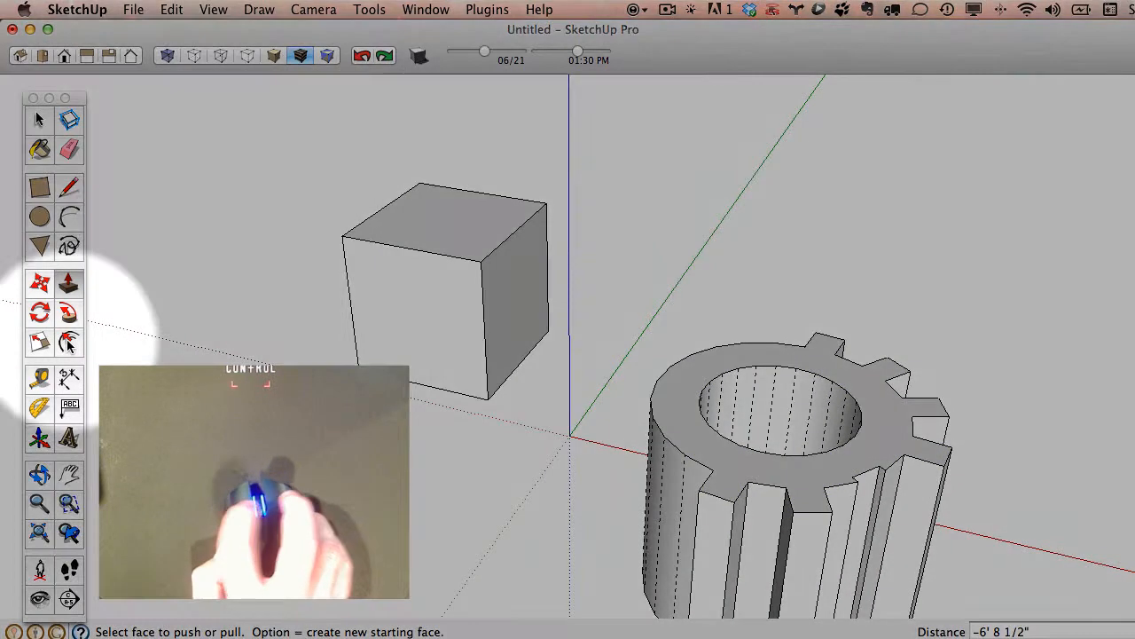
pyautogui.moveTo(70, 343)
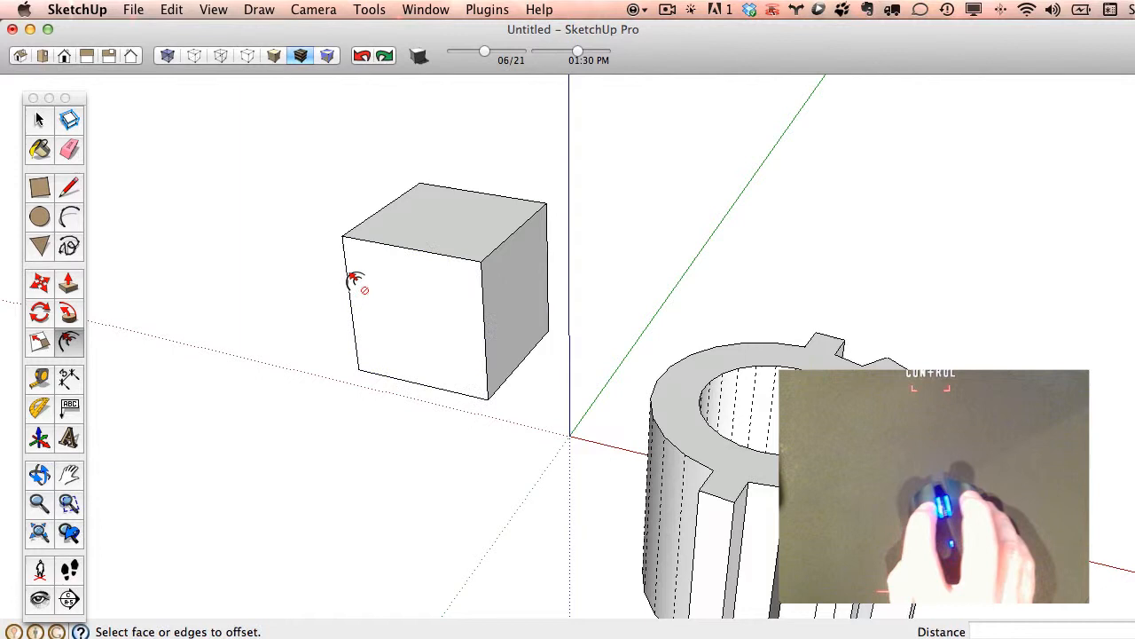
# - Offset the cube's front face inward by 2' to create an inner square face
pyautogui.click(417, 319)
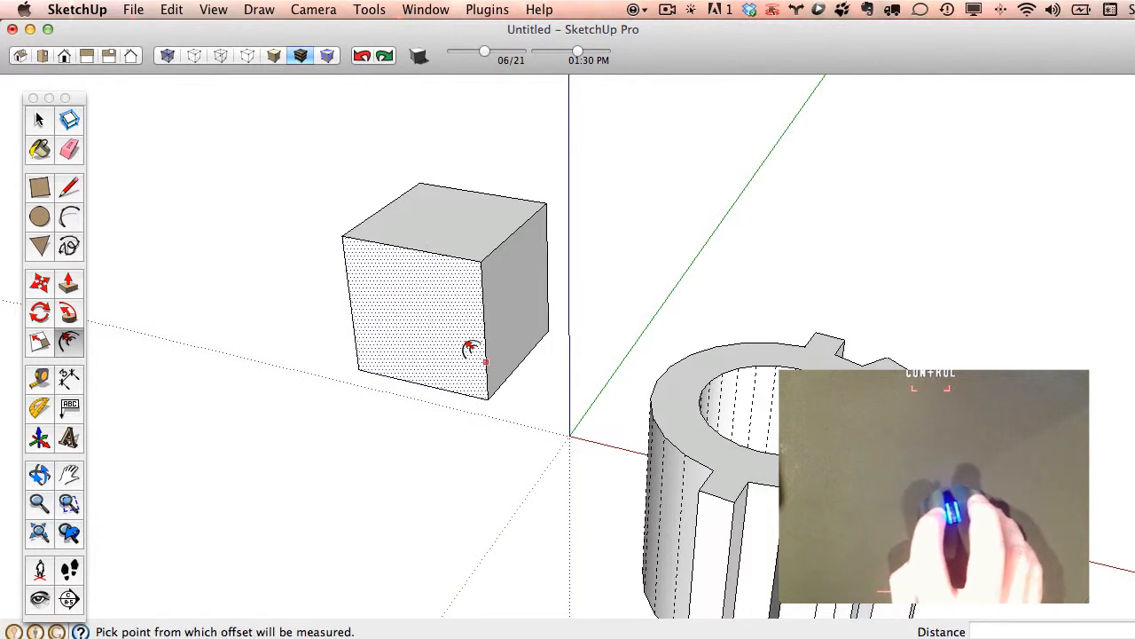
pyautogui.moveTo(429, 266)
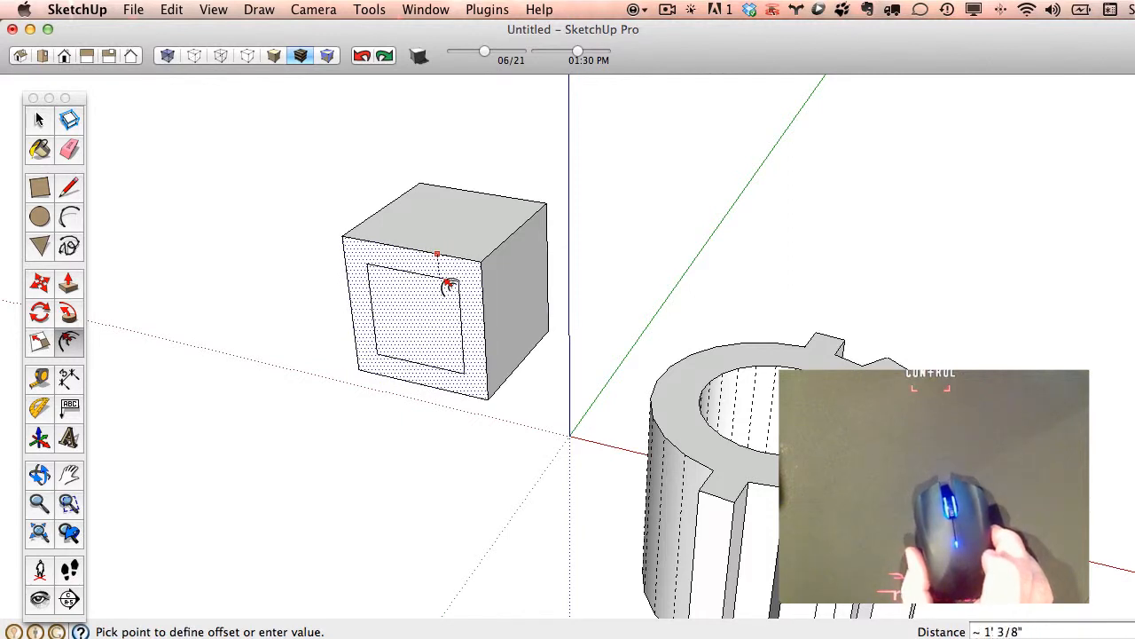
pyautogui.moveTo(453, 291)
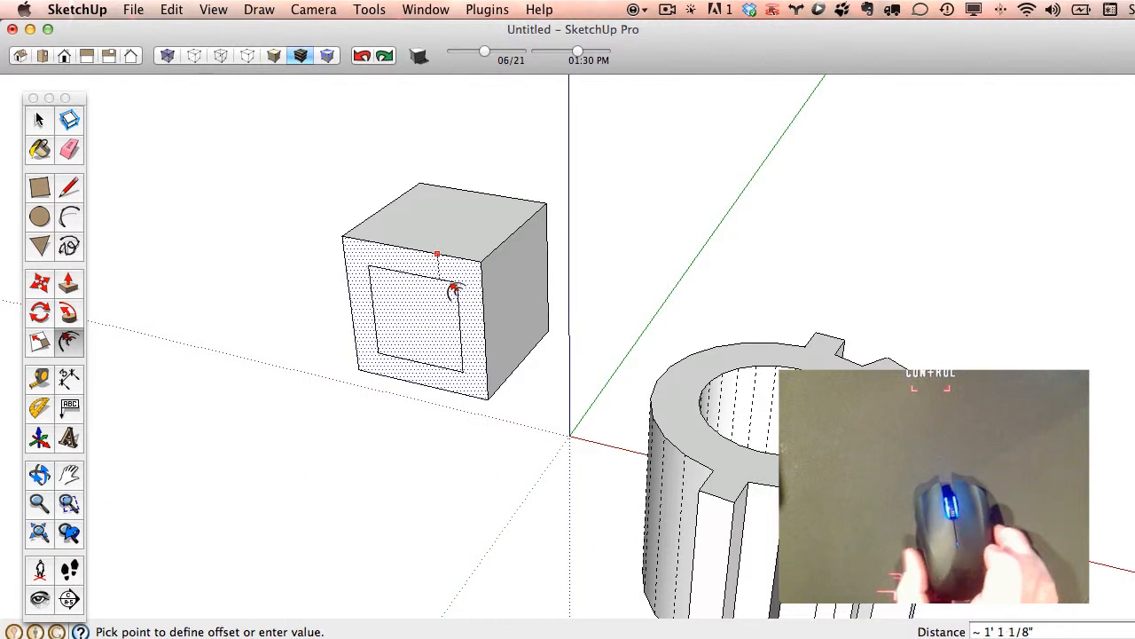
pyautogui.moveTo(452, 289)
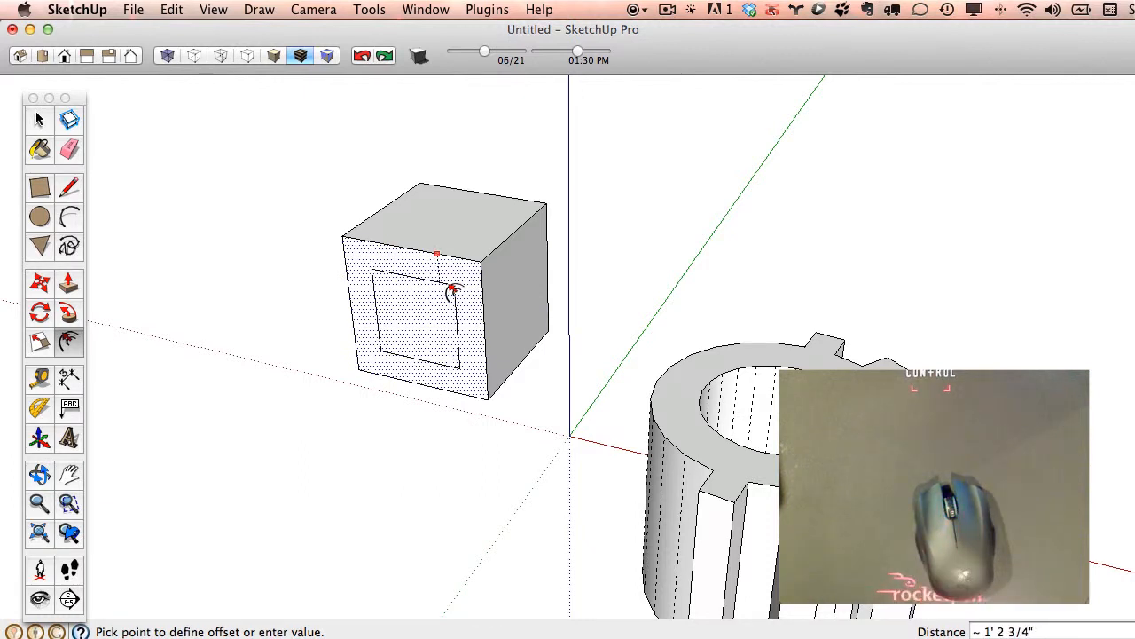
pyautogui.write("2'")
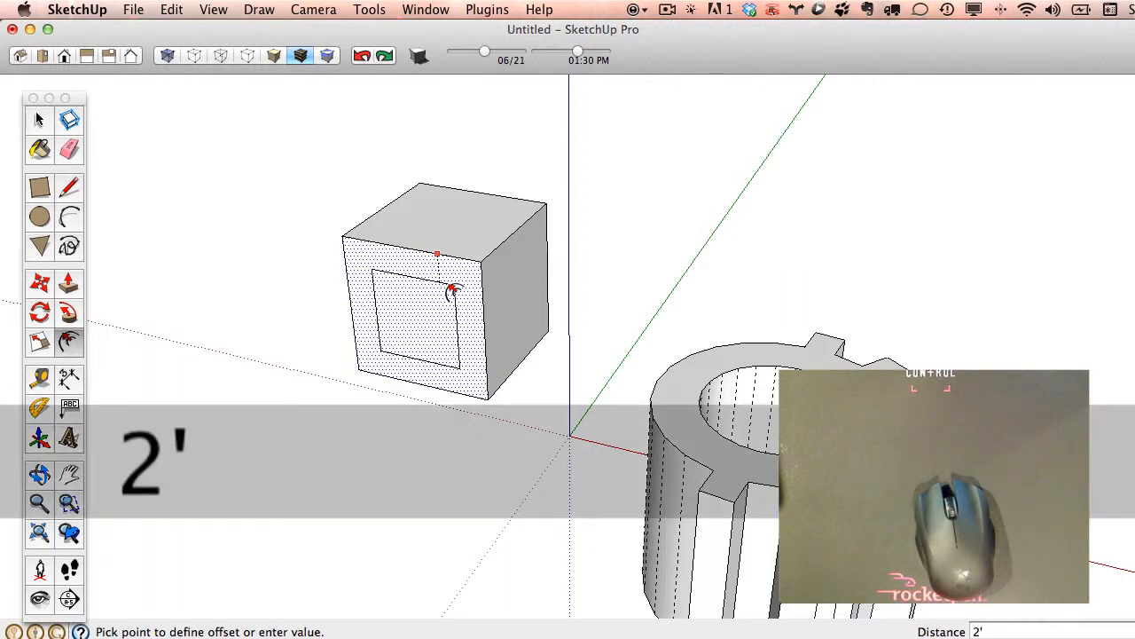
pyautogui.click(454, 293)
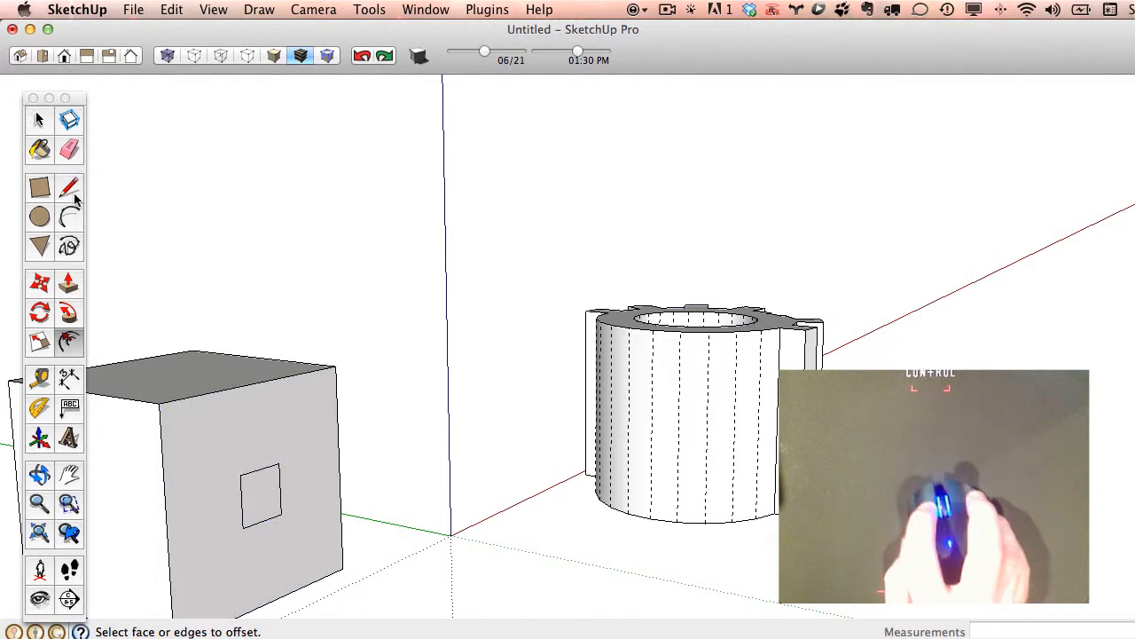
# - Offset the cube's front face further inward, leaving a small central square
pyautogui.click(69, 186)
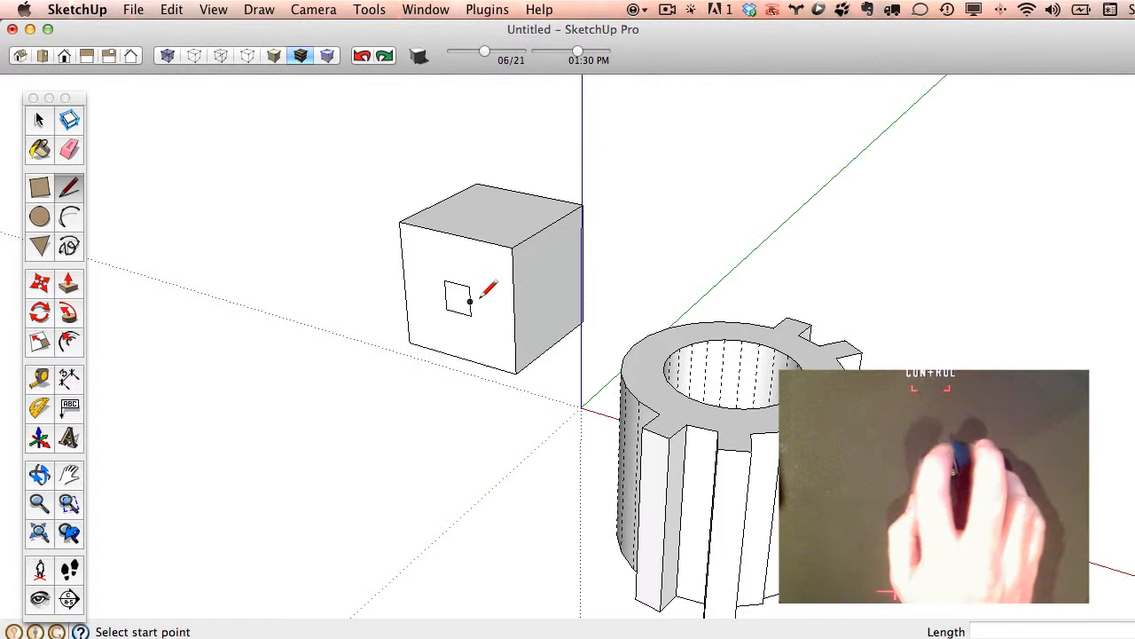
# - Inset the front, right and top faces and pull the front and right insets outward
pyautogui.click(39, 149)
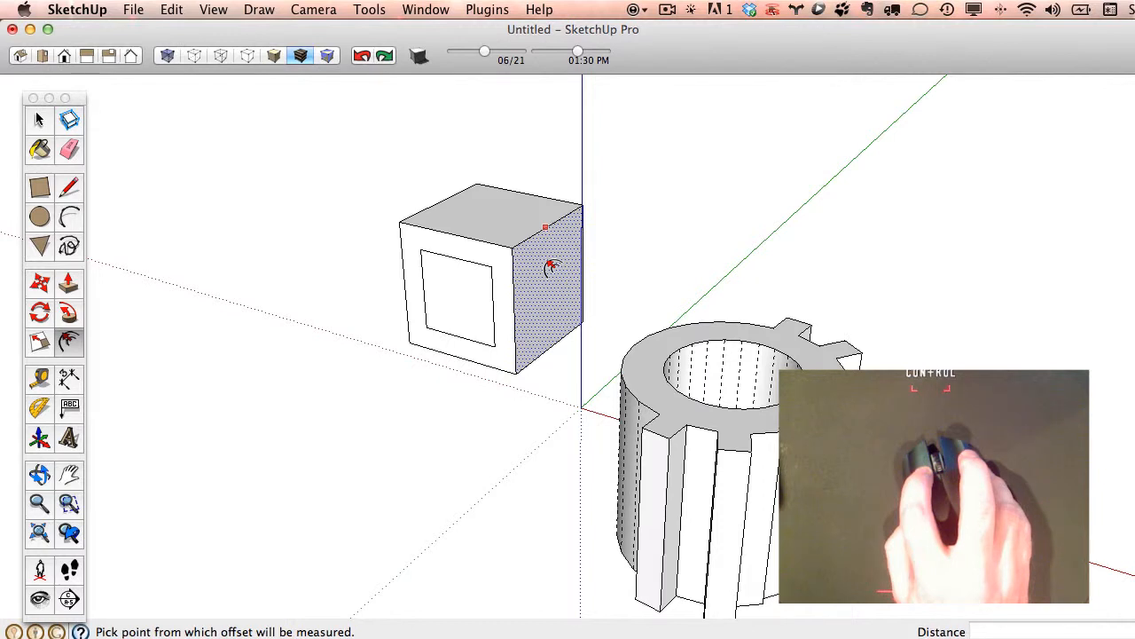
pyautogui.moveTo(523, 217)
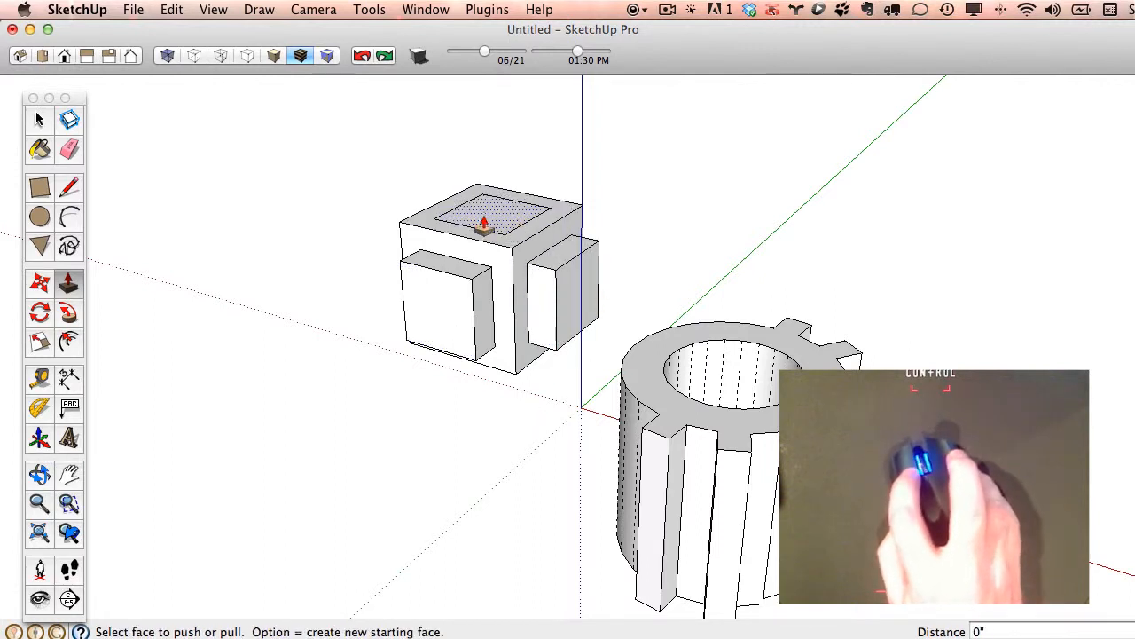
pyautogui.moveTo(174, 263)
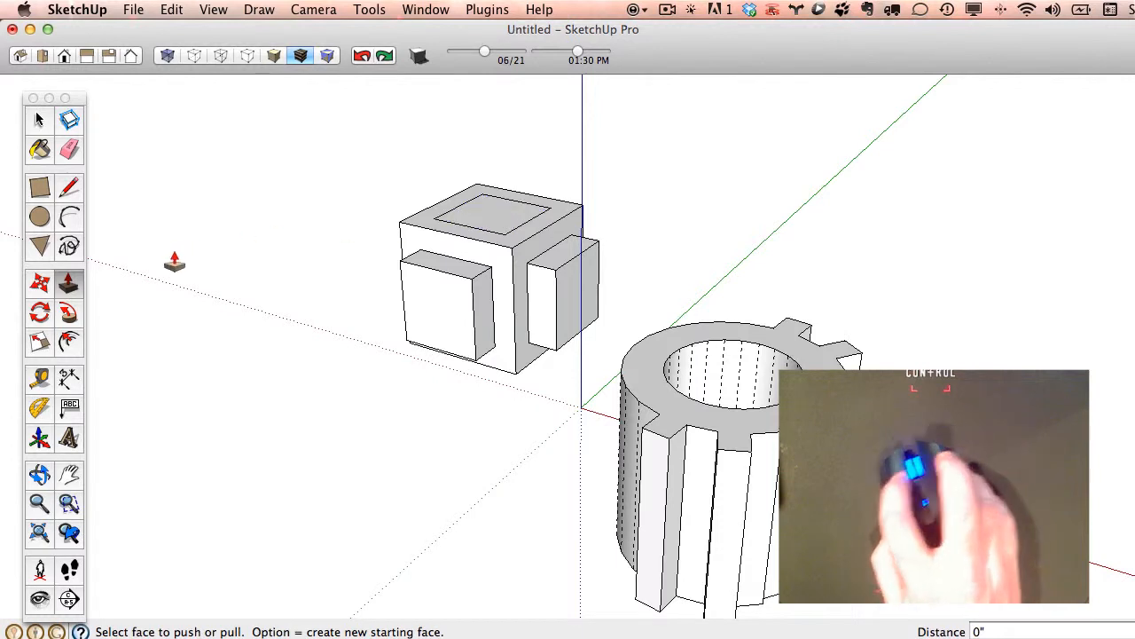
pyautogui.click(39, 282)
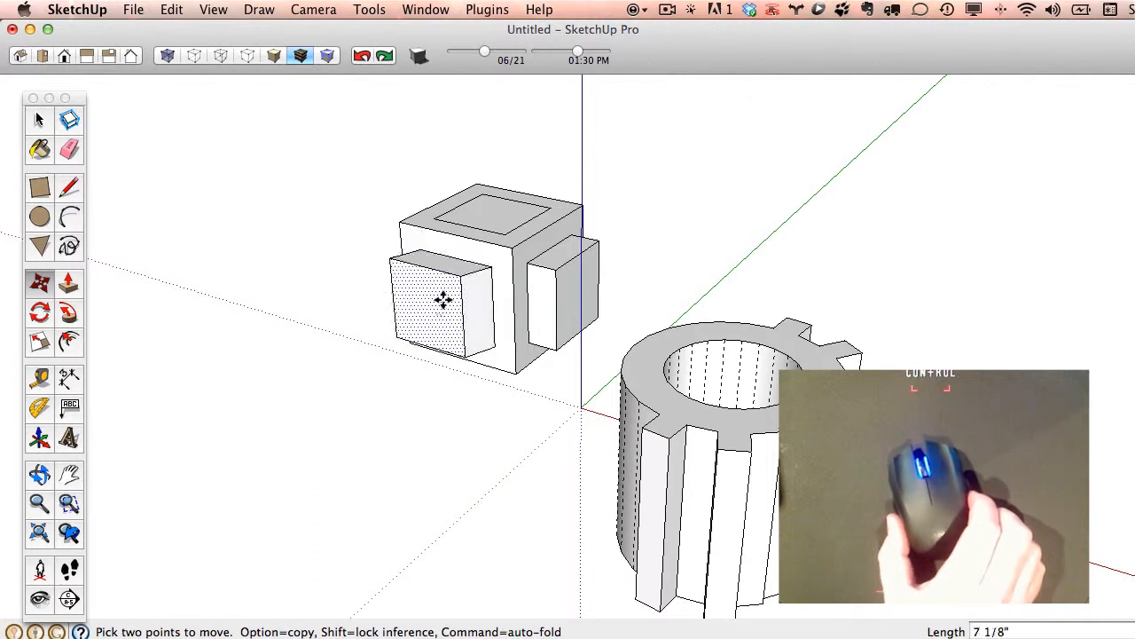
pyautogui.moveTo(447, 270)
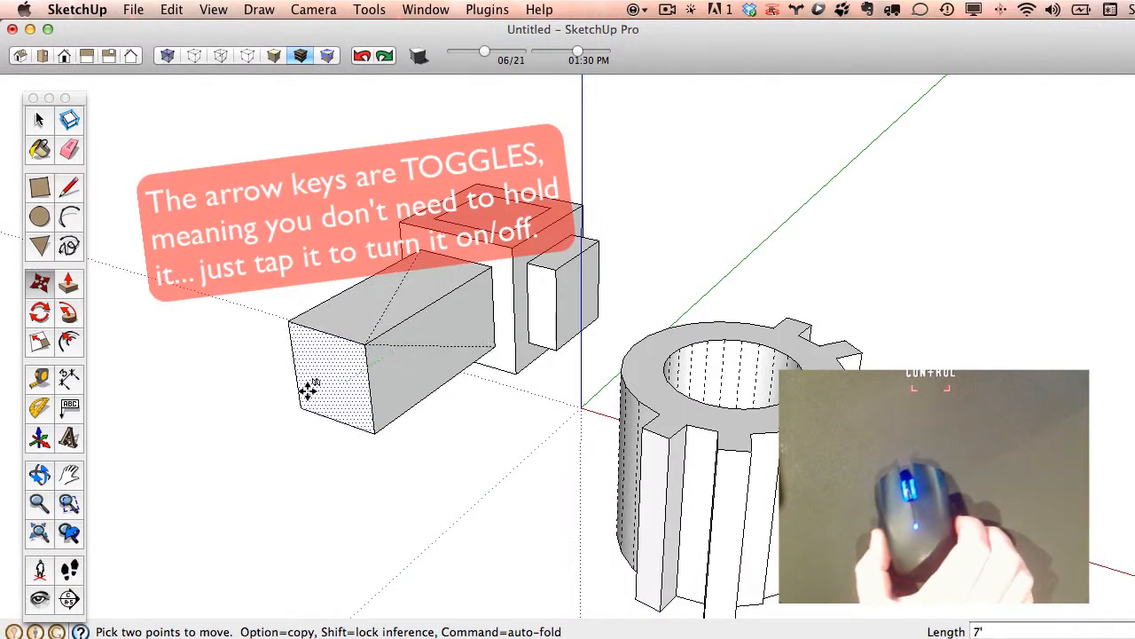
# - Move the front block's face along its axis to stretch it into a long box
pyautogui.moveTo(310, 390); pyautogui.dragTo(315, 275)
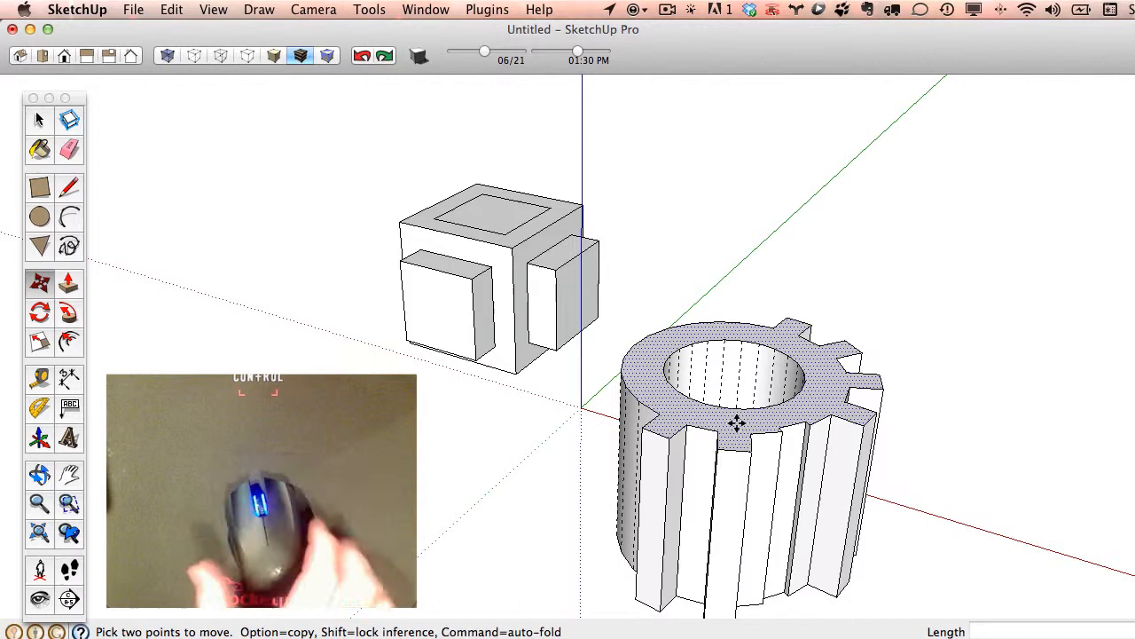
# - Move the toothed cylinder's top face as a trial, then undo it with Cmd+Z
pyautogui.moveTo(736, 423); pyautogui.dragTo(823, 326)
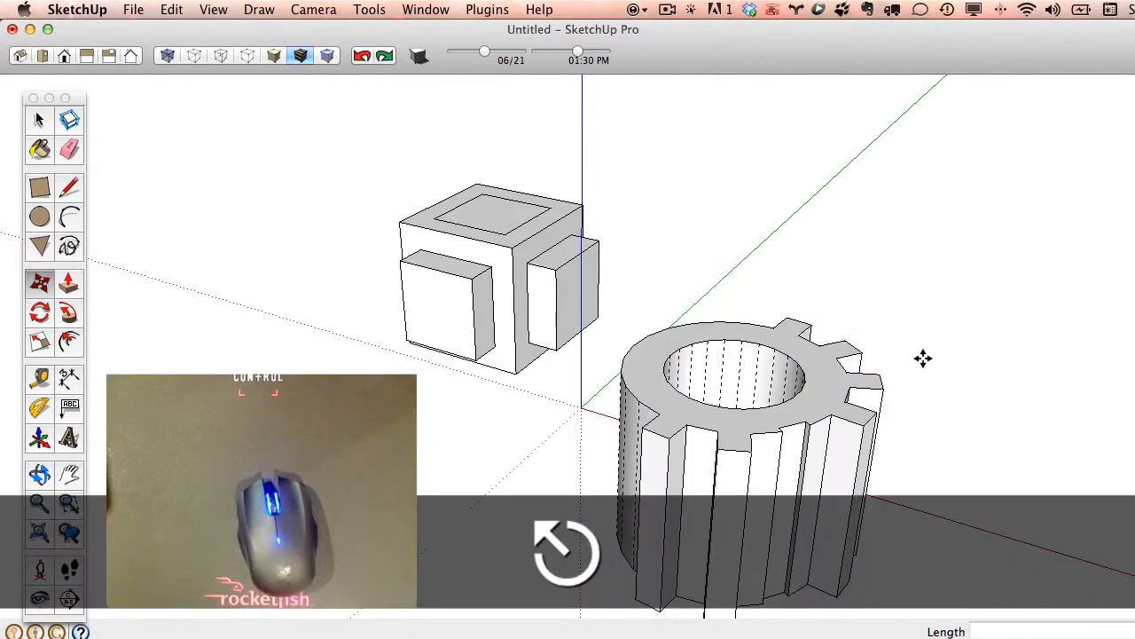
pyautogui.moveTo(809, 252)
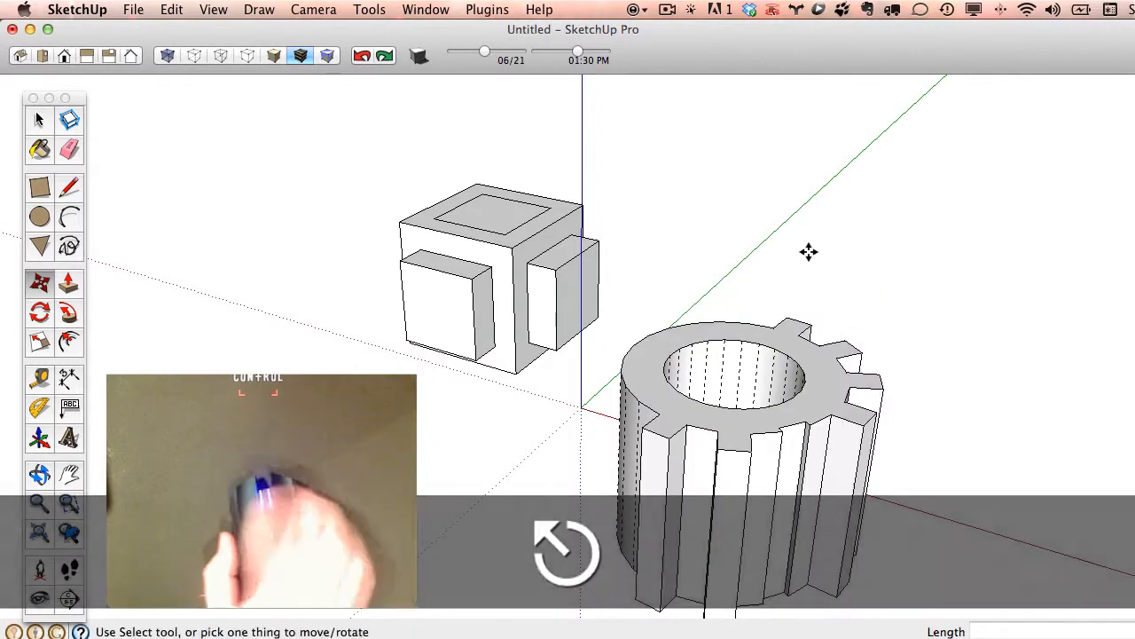
pyautogui.click(494, 214)
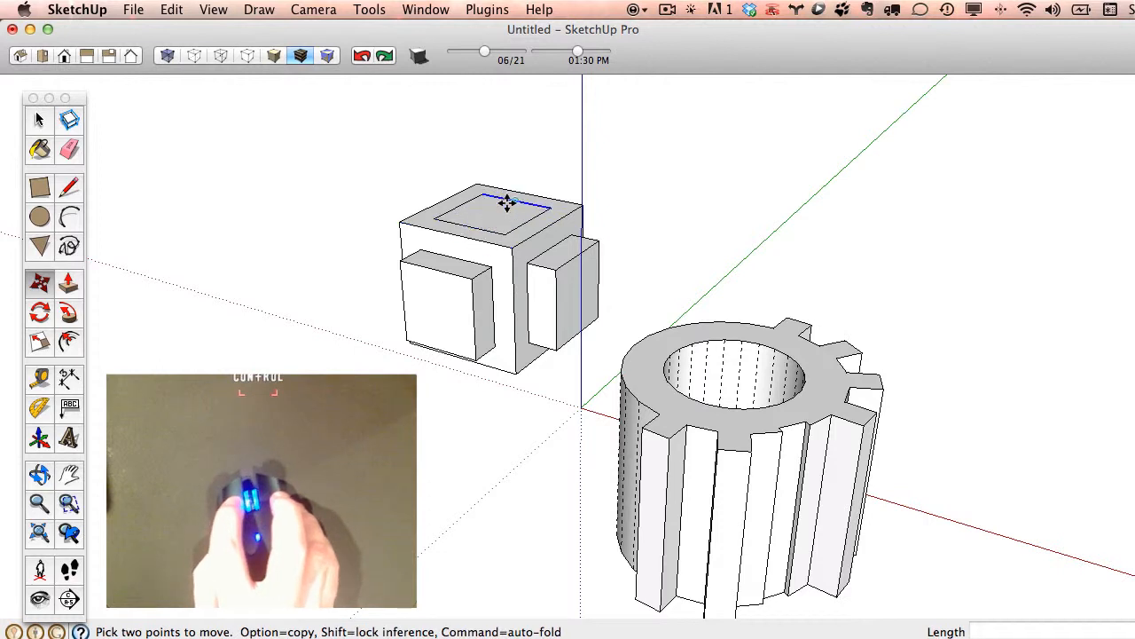
pyautogui.moveTo(493, 216)
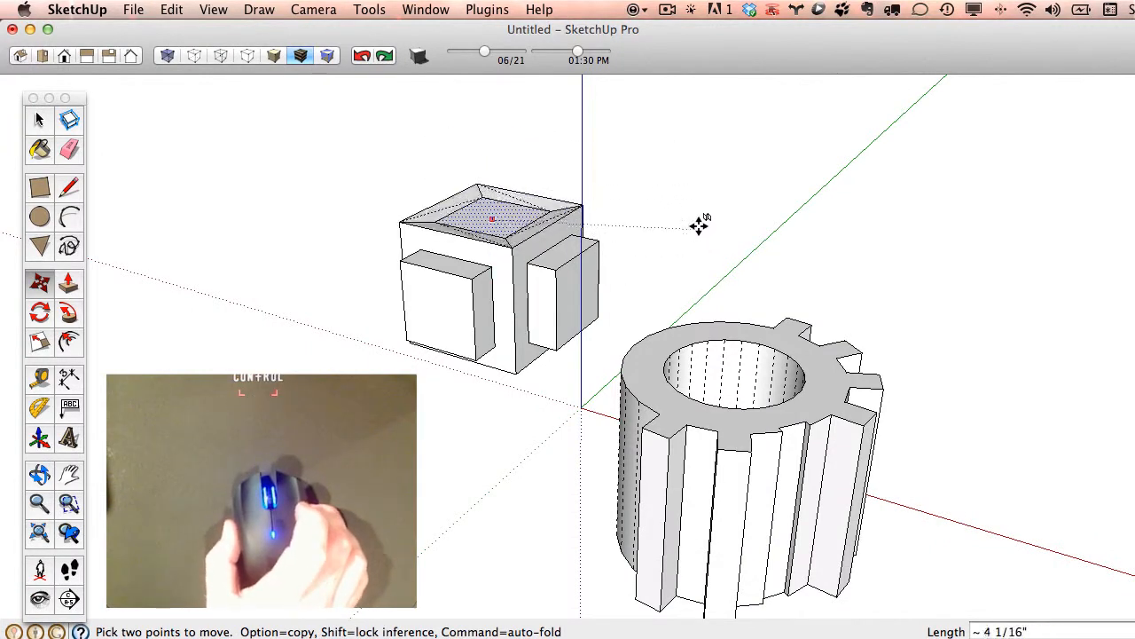
pyautogui.moveTo(493, 220); pyautogui.dragTo(493, 244)
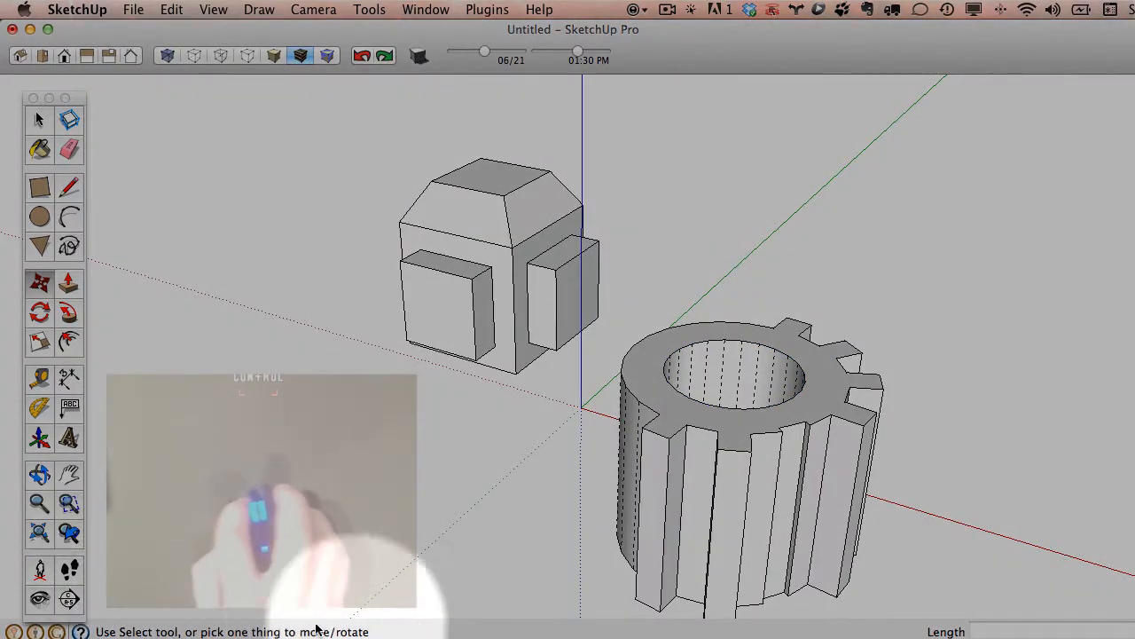
pyautogui.click(745, 363)
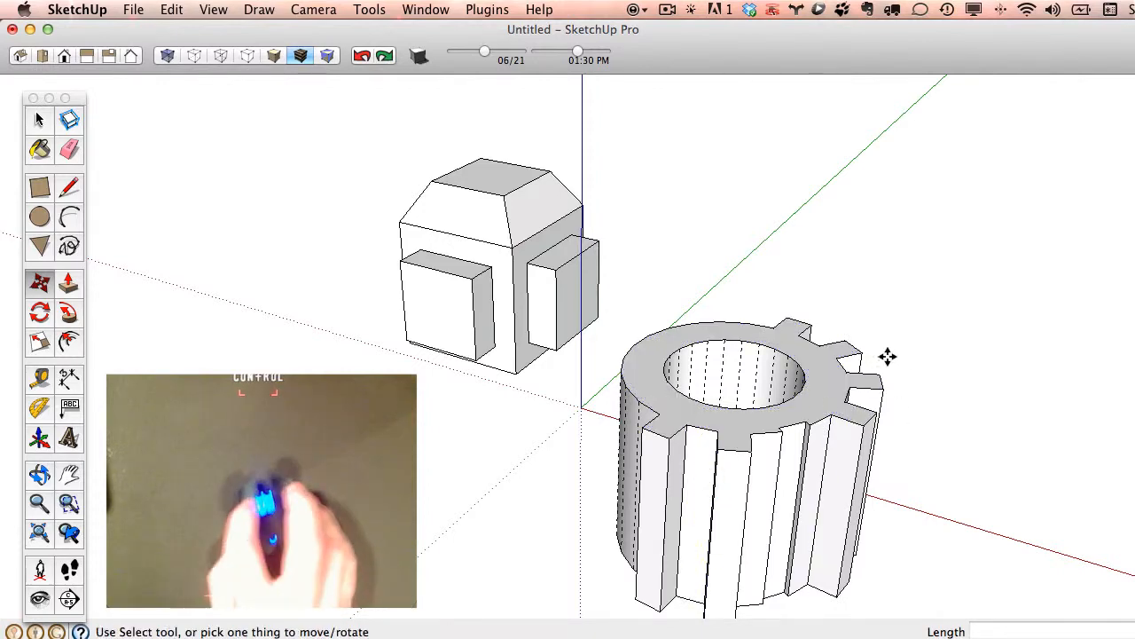
pyautogui.moveTo(731, 451)
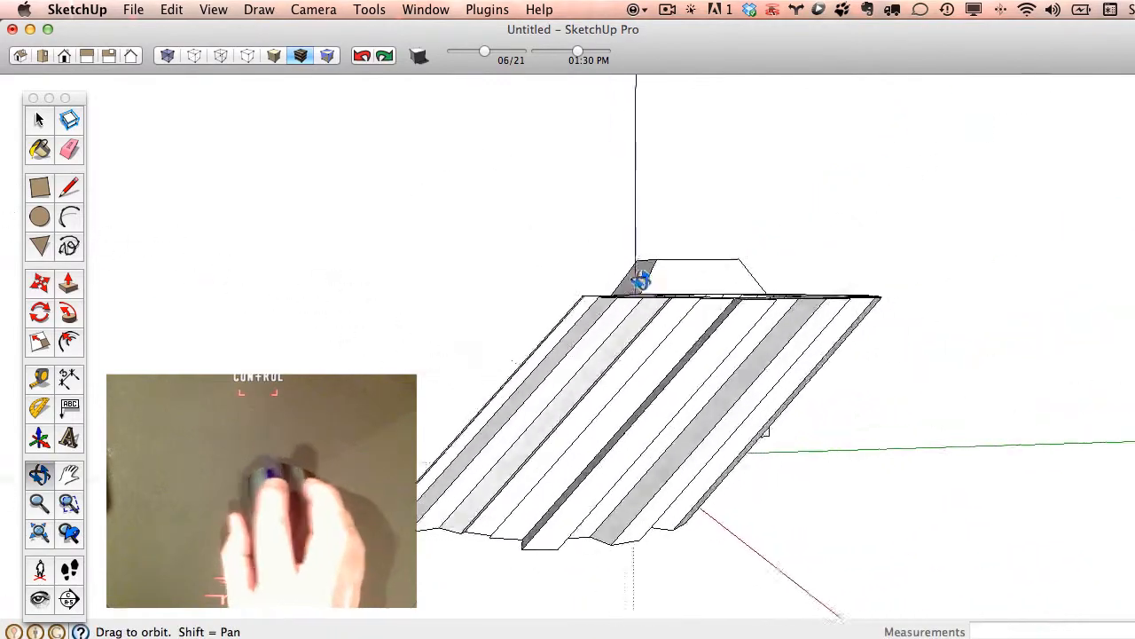
# - Orbit around the gear model to view its top opening from another angle
pyautogui.moveTo(639, 284); pyautogui.dragTo(546, 341)
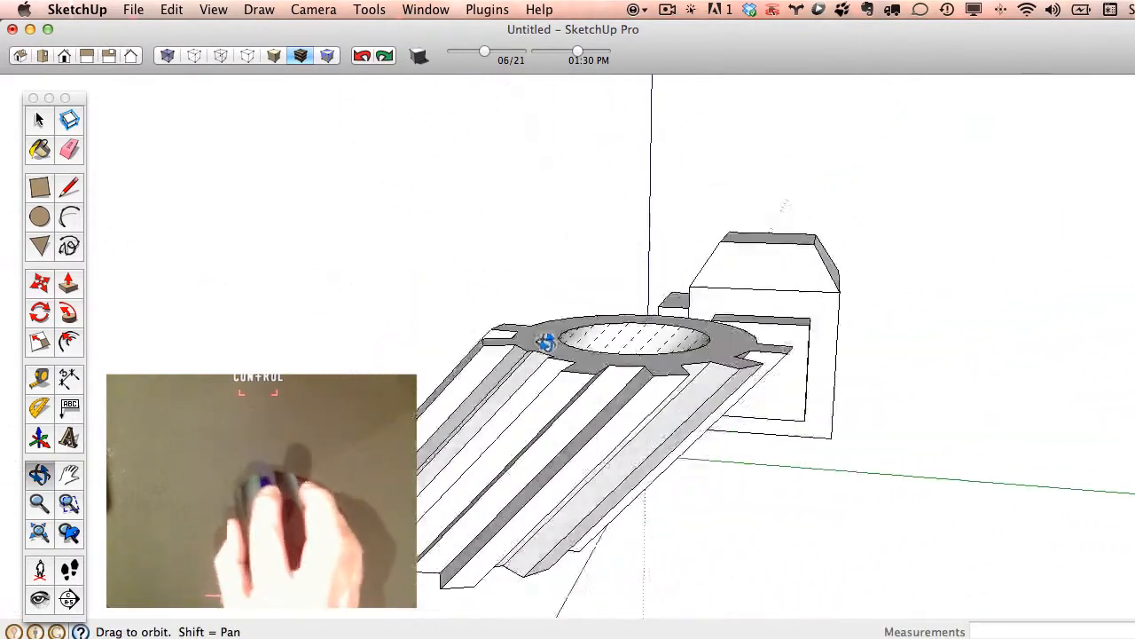
pyautogui.moveTo(547, 341); pyautogui.dragTo(1013, 391)
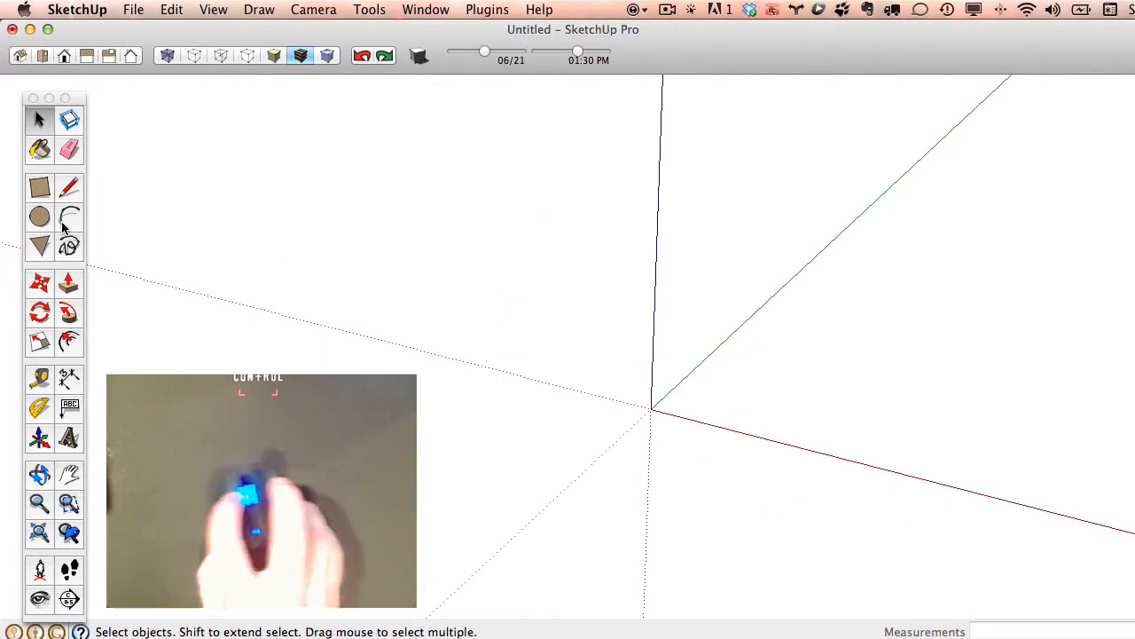
# - Draw a circle and push-pull it up into a solid cylinder
pyautogui.click(39, 217)
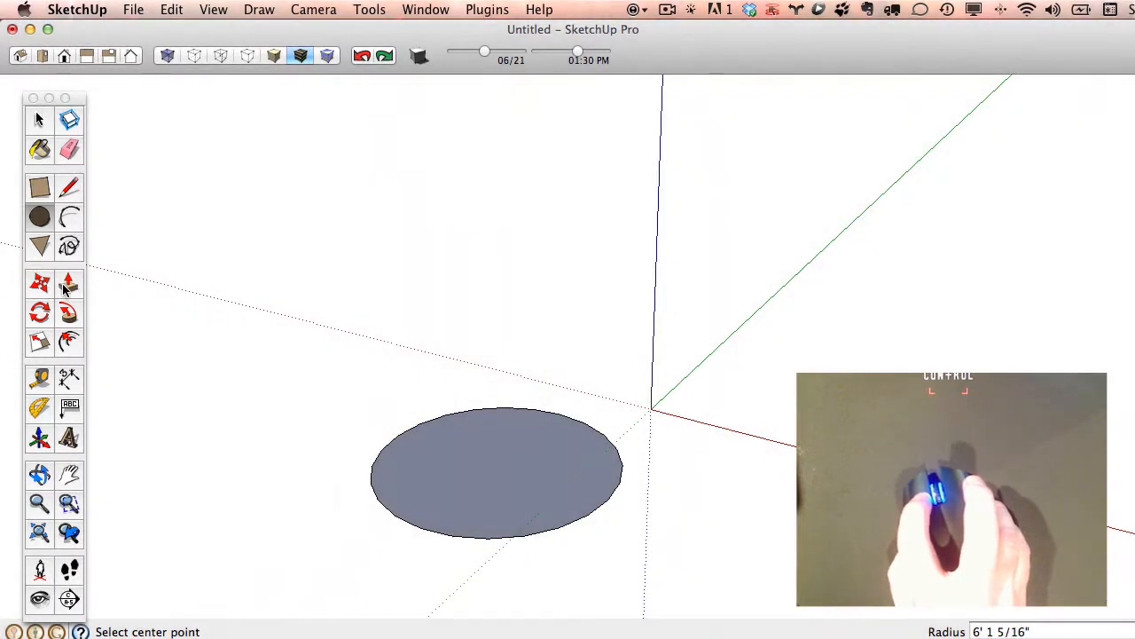
pyautogui.click(68, 282)
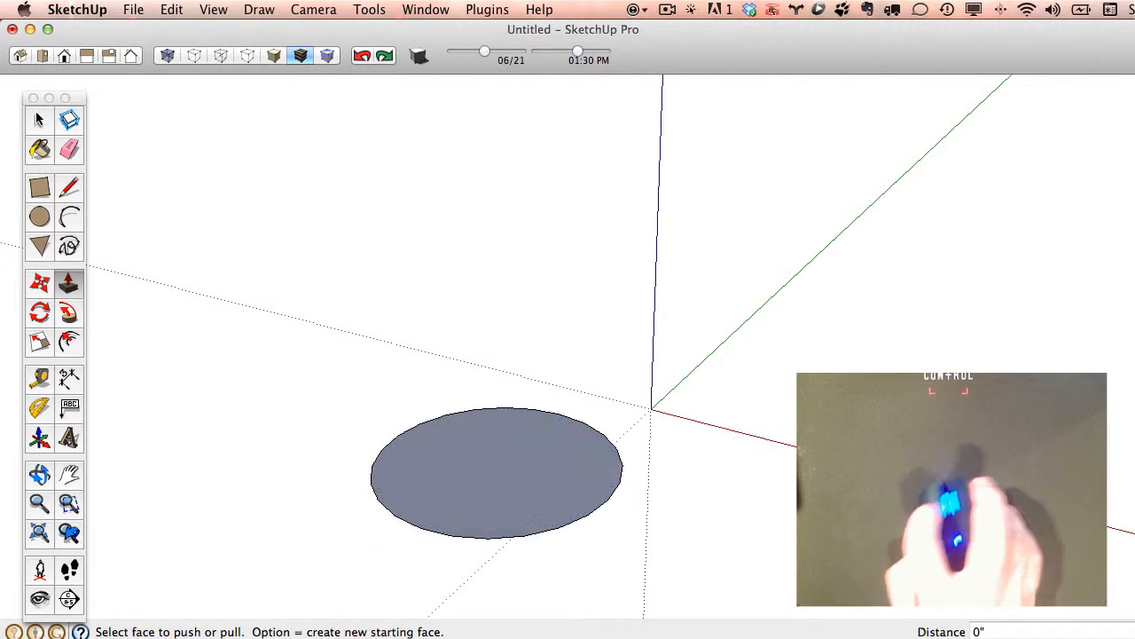
pyautogui.click(496, 476)
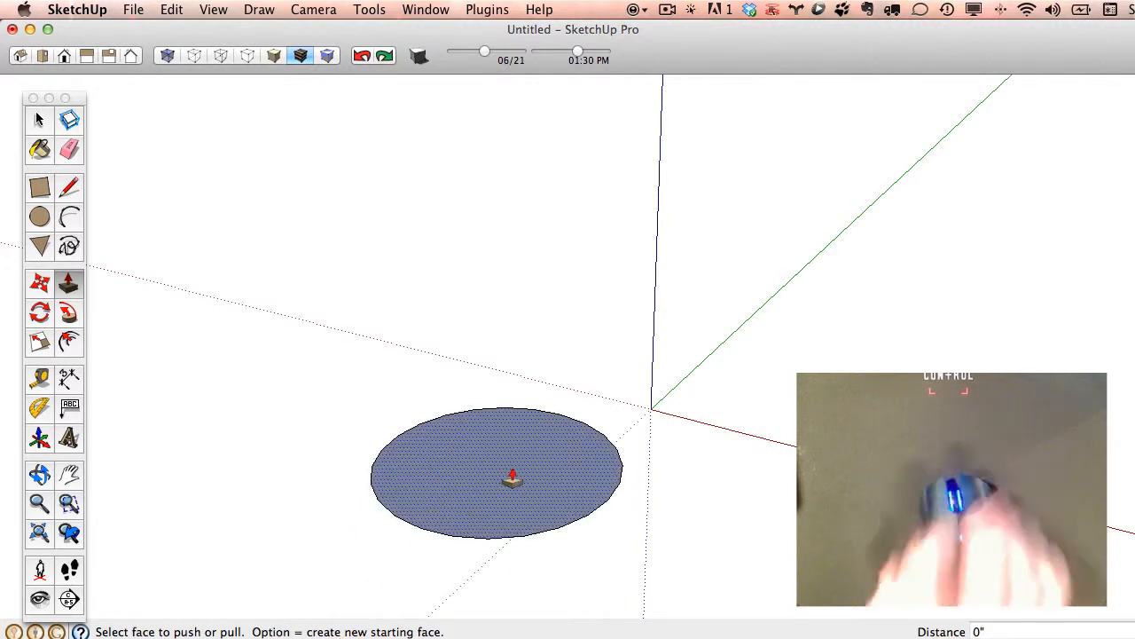
pyautogui.moveTo(513, 477); pyautogui.dragTo(529, 435)
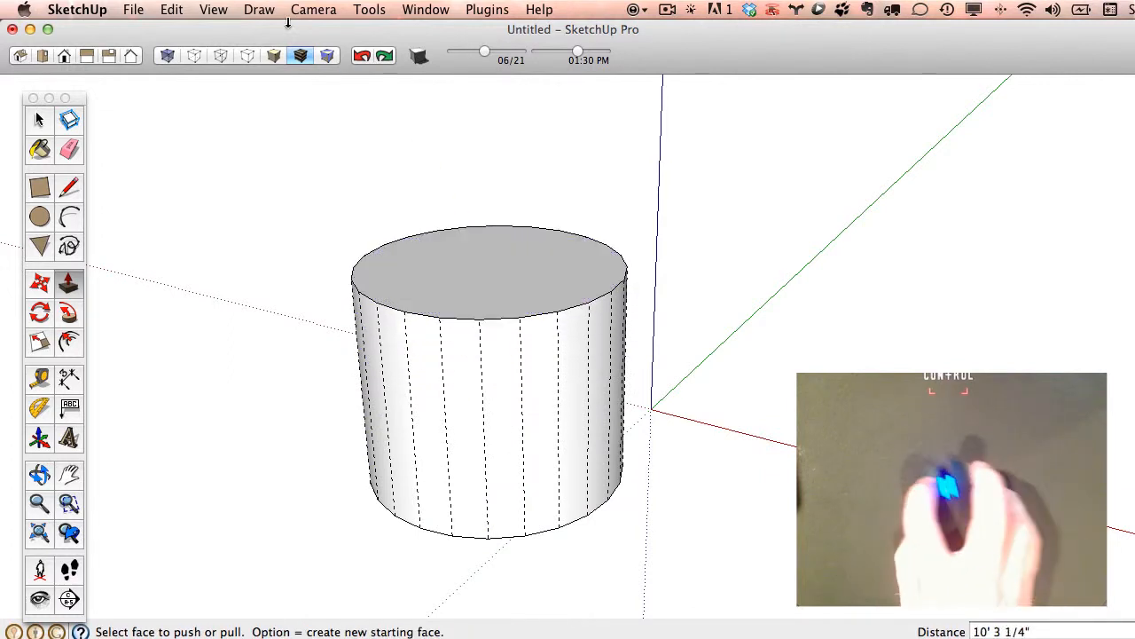
# - Hide the cylinder's dashed side edges via Hidden Geometry, then raise its top face taller
pyautogui.click(213, 11)
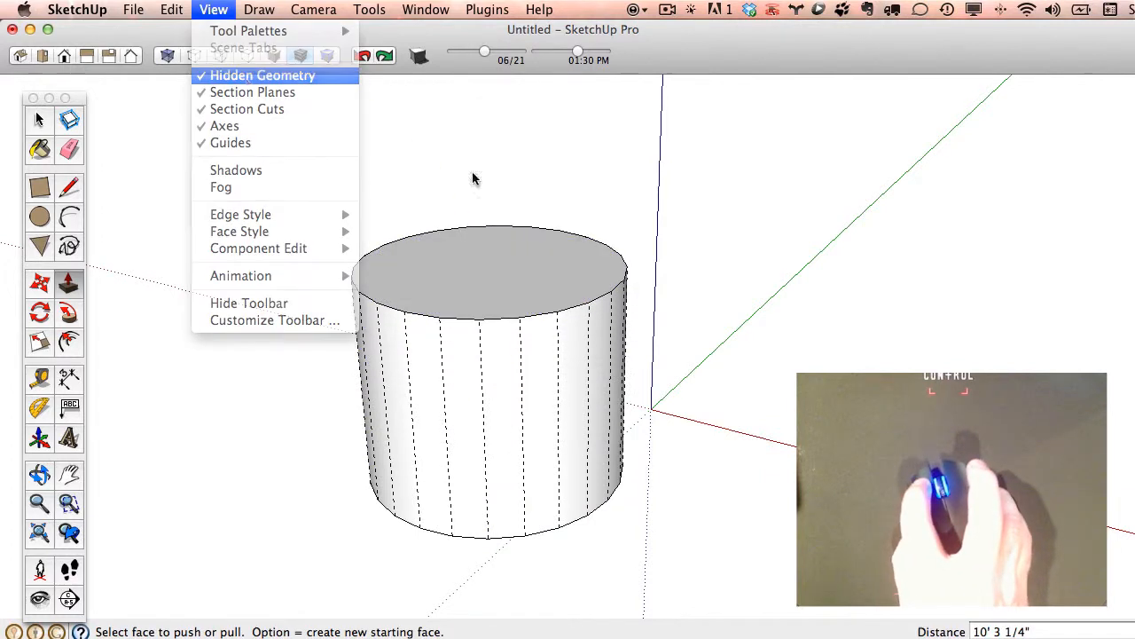
pyautogui.click(262, 74)
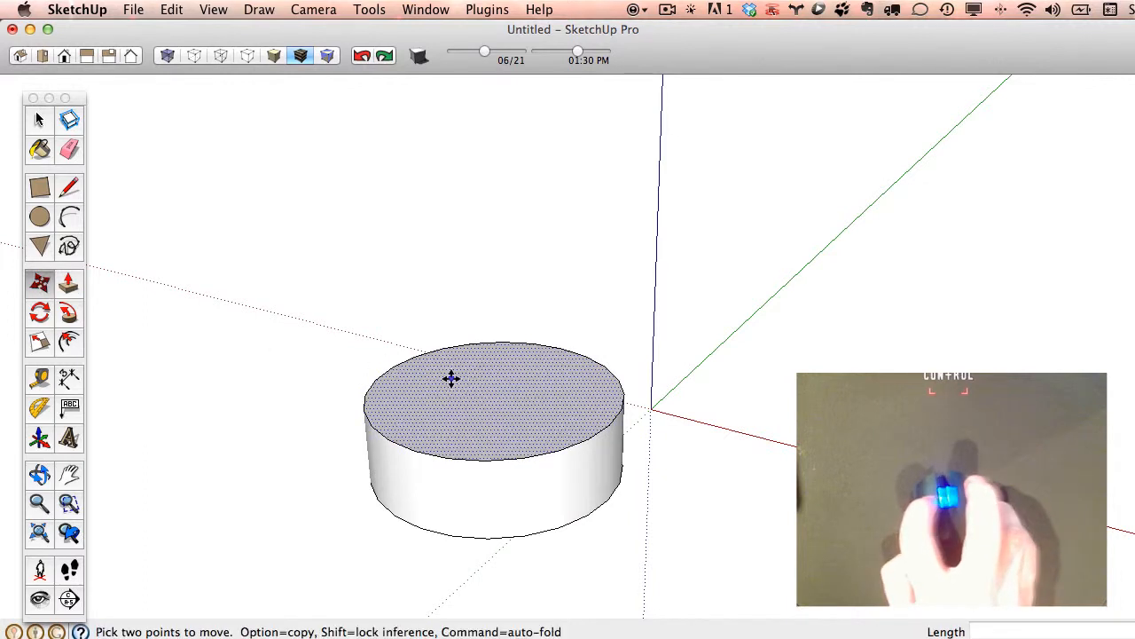
pyautogui.moveTo(453, 380); pyautogui.dragTo(552, 333)
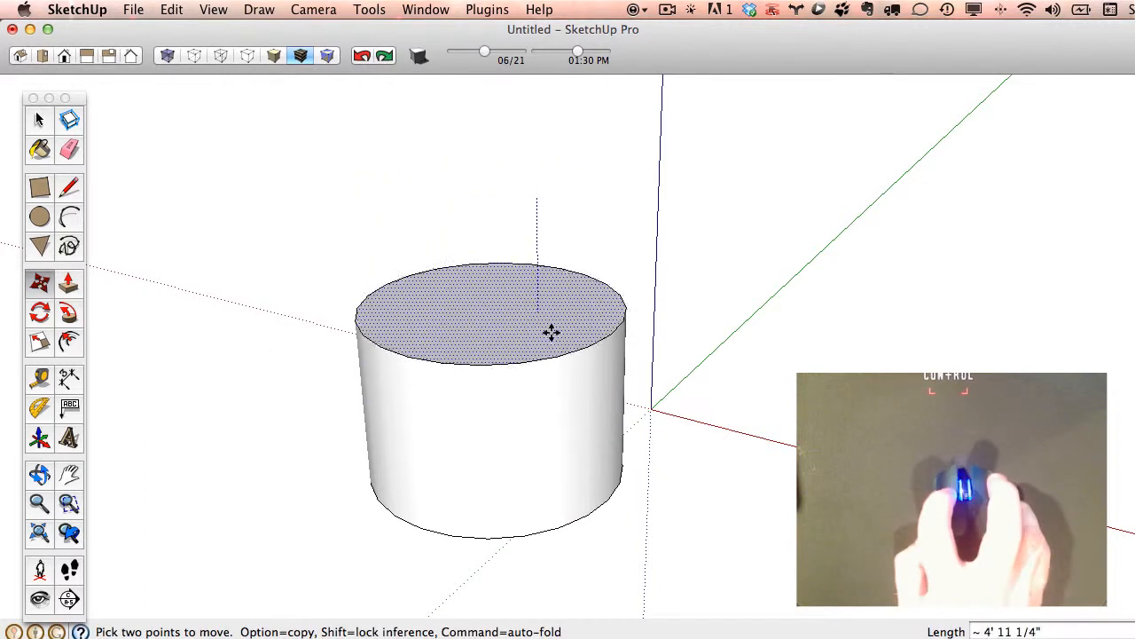
pyautogui.click(69, 282)
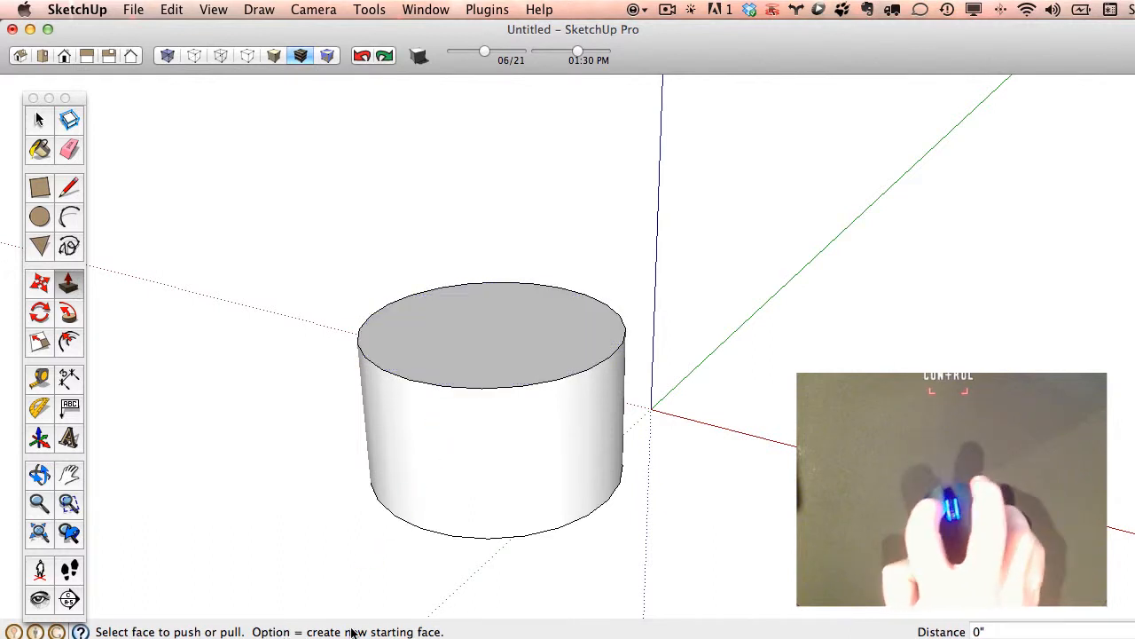
pyautogui.moveTo(462, 344)
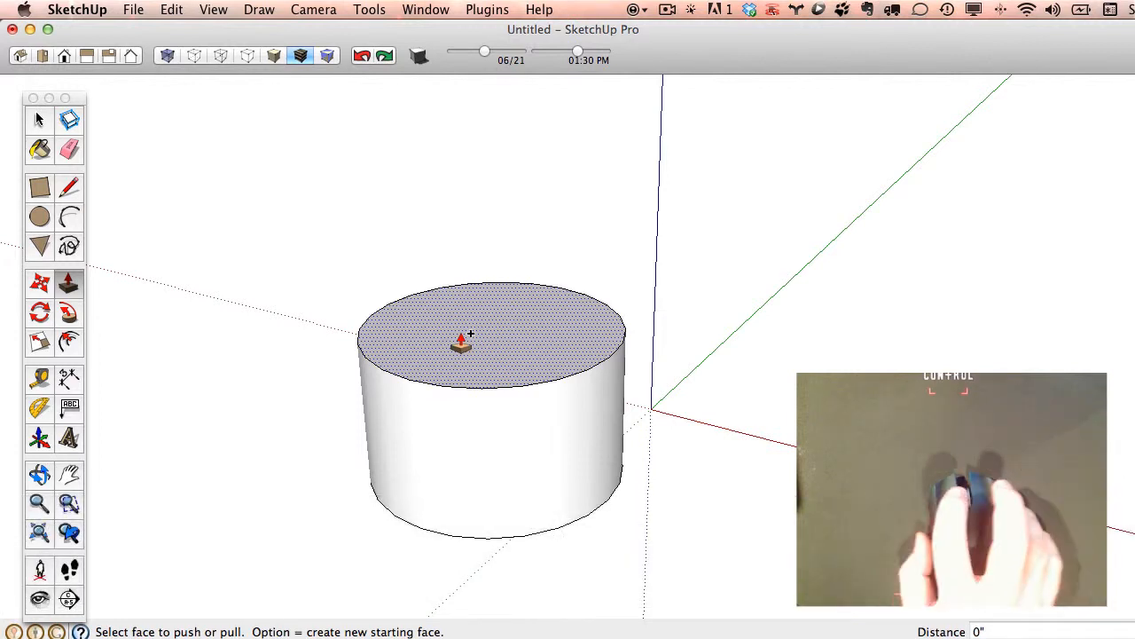
pyautogui.moveTo(554, 246)
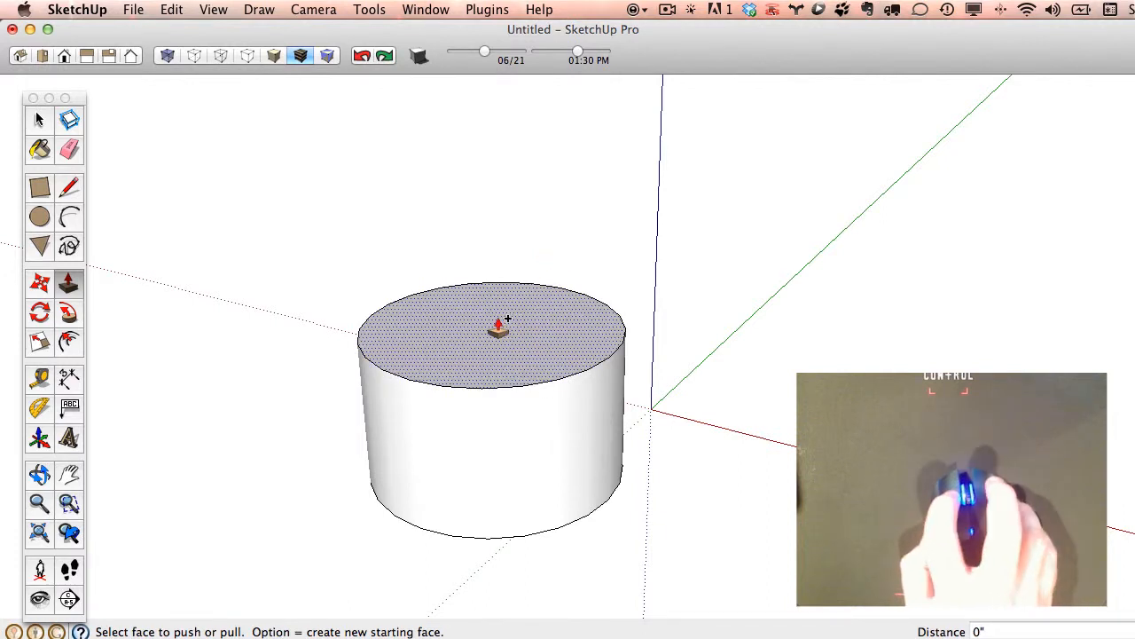
# - Pull the top face up twice with new starting faces, giving three stacked sections
pyautogui.moveTo(497, 326); pyautogui.dragTo(511, 169)
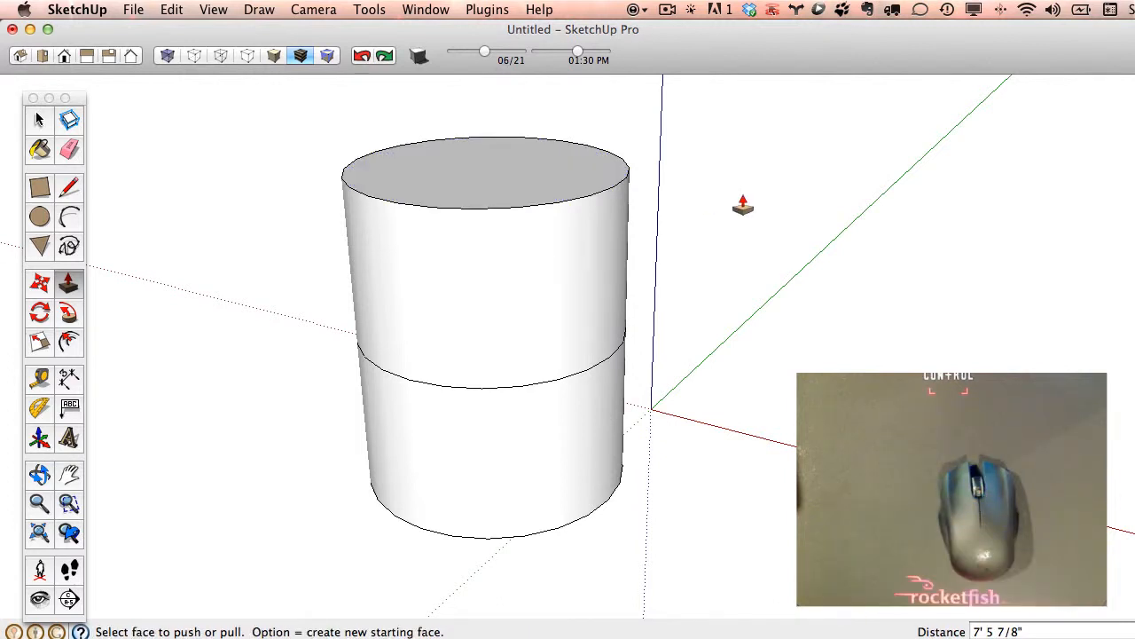
pyautogui.moveTo(678, 419)
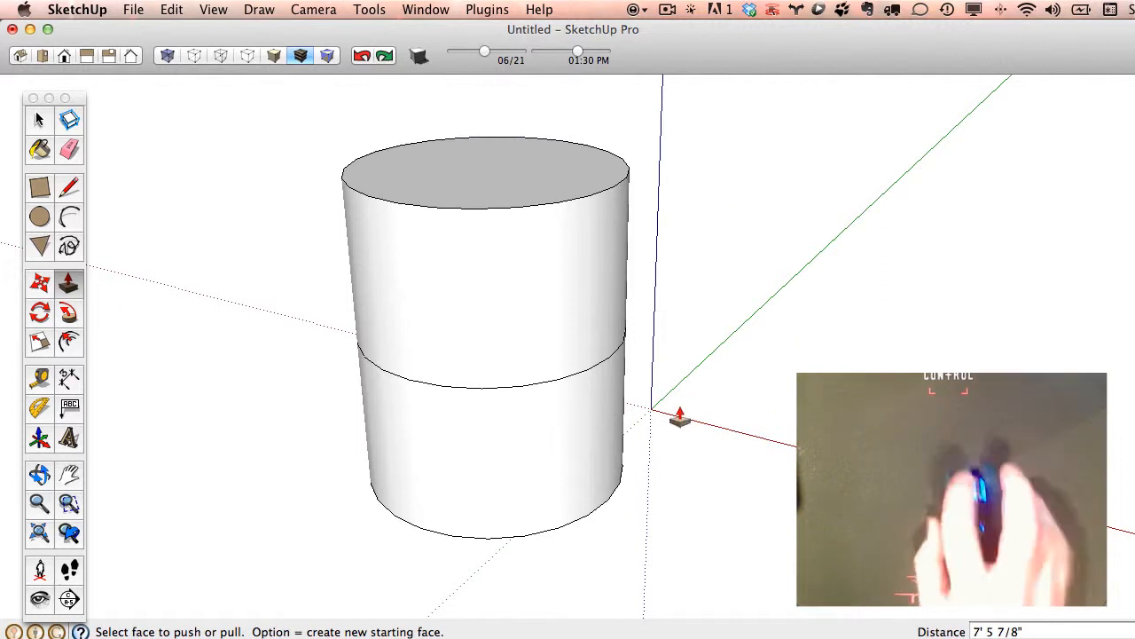
pyautogui.moveTo(516, 174)
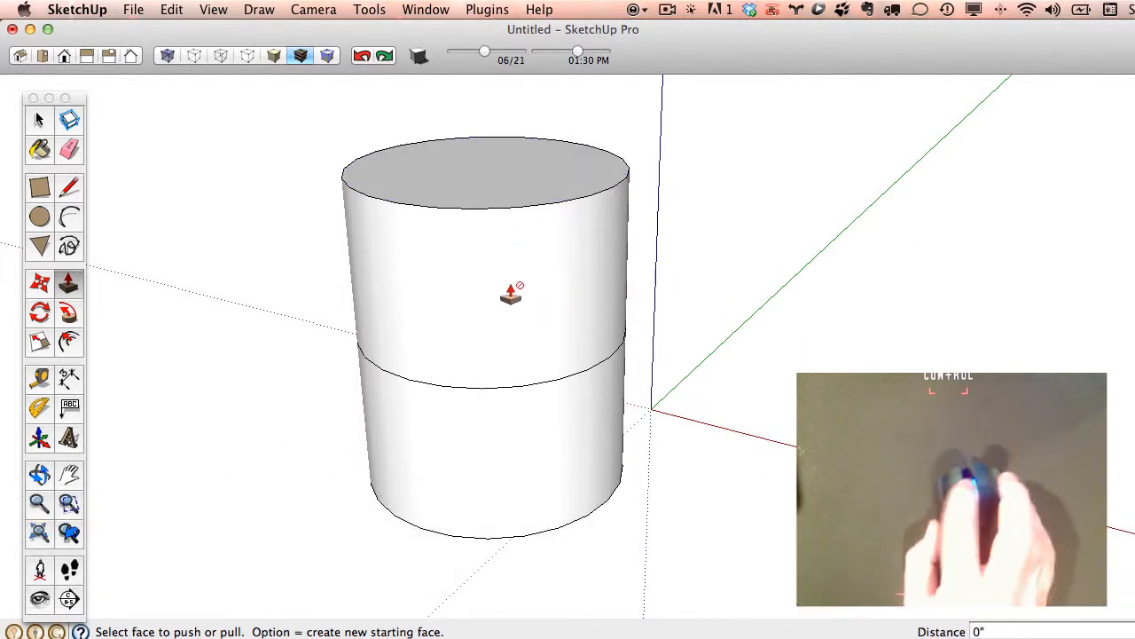
pyautogui.moveTo(585, 181)
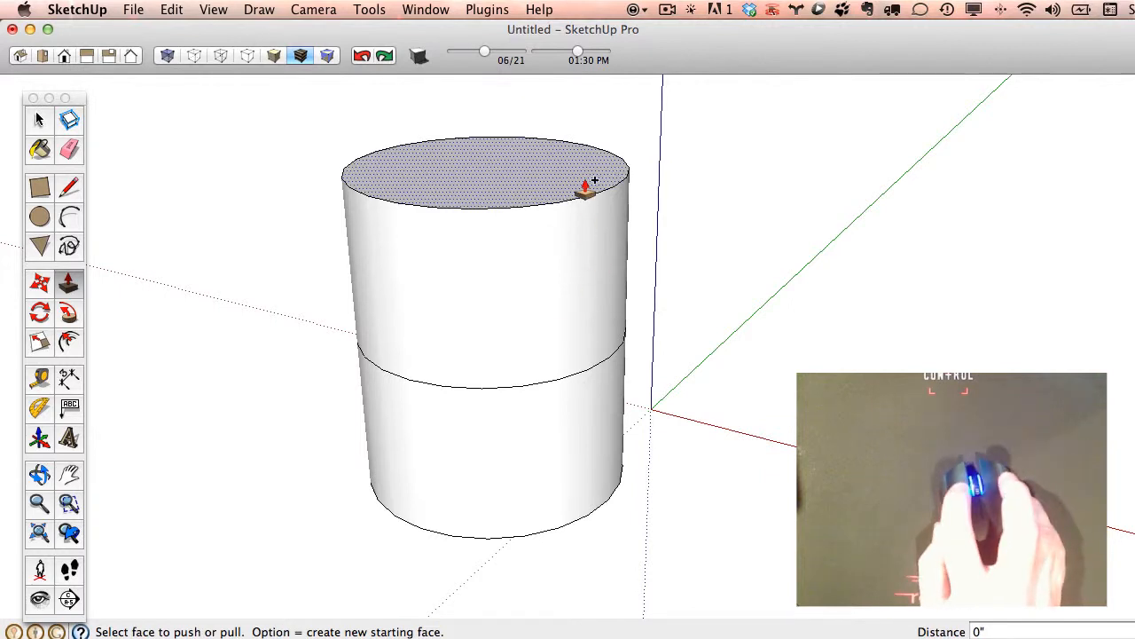
pyautogui.moveTo(586, 187); pyautogui.dragTo(748, 186)
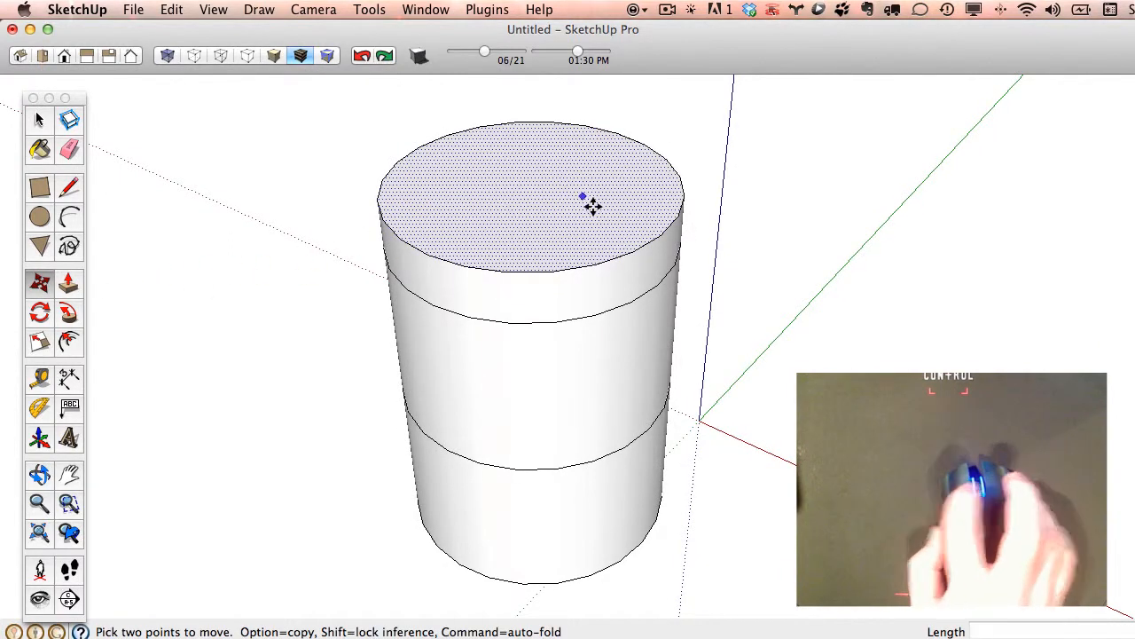
pyautogui.moveTo(553, 186)
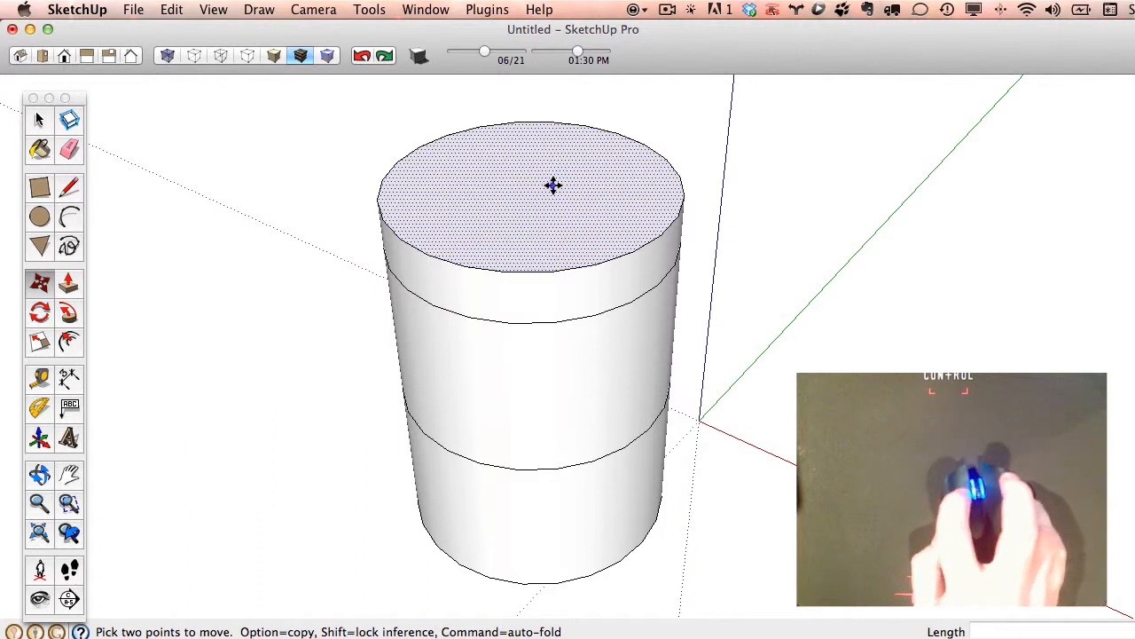
pyautogui.moveTo(524, 190)
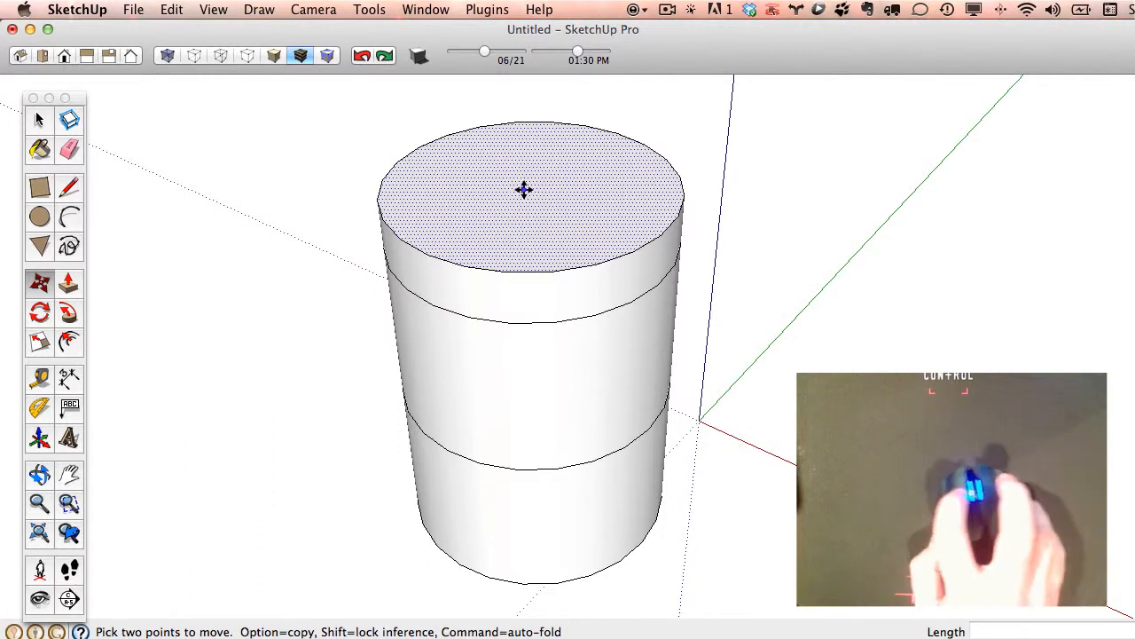
pyautogui.moveTo(447, 183)
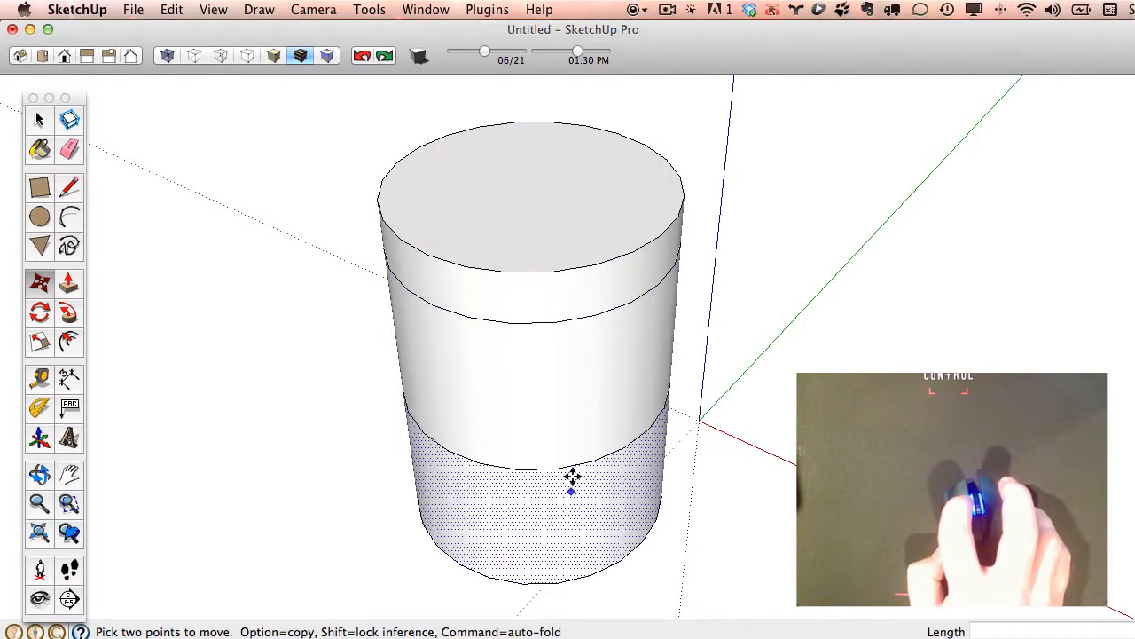
pyautogui.moveTo(572, 482); pyautogui.dragTo(566, 309)
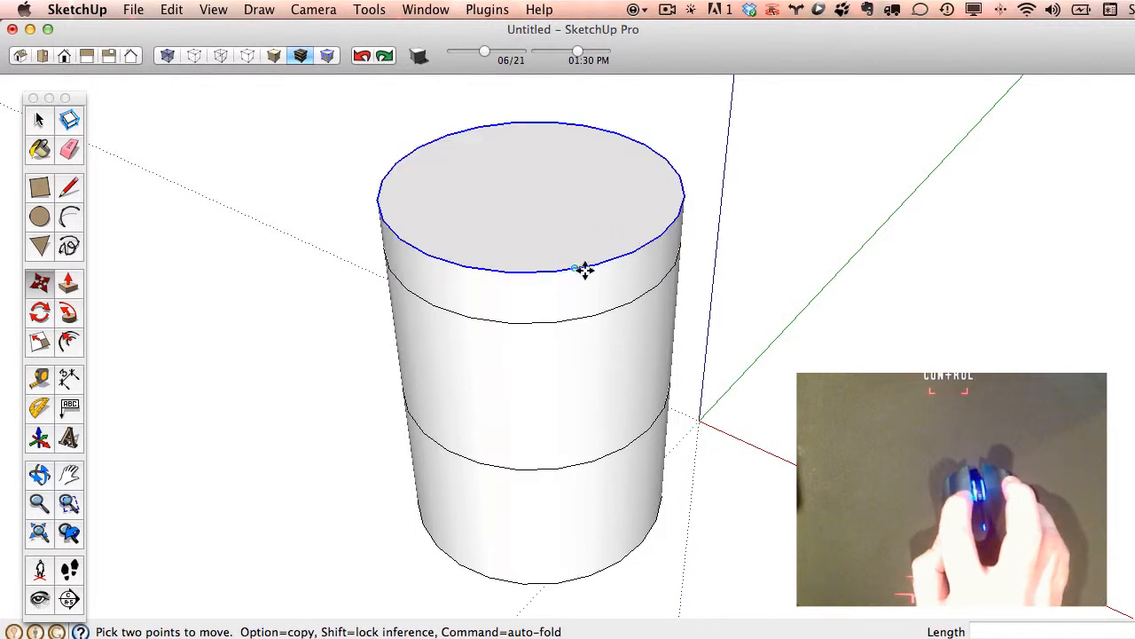
pyautogui.click(582, 277)
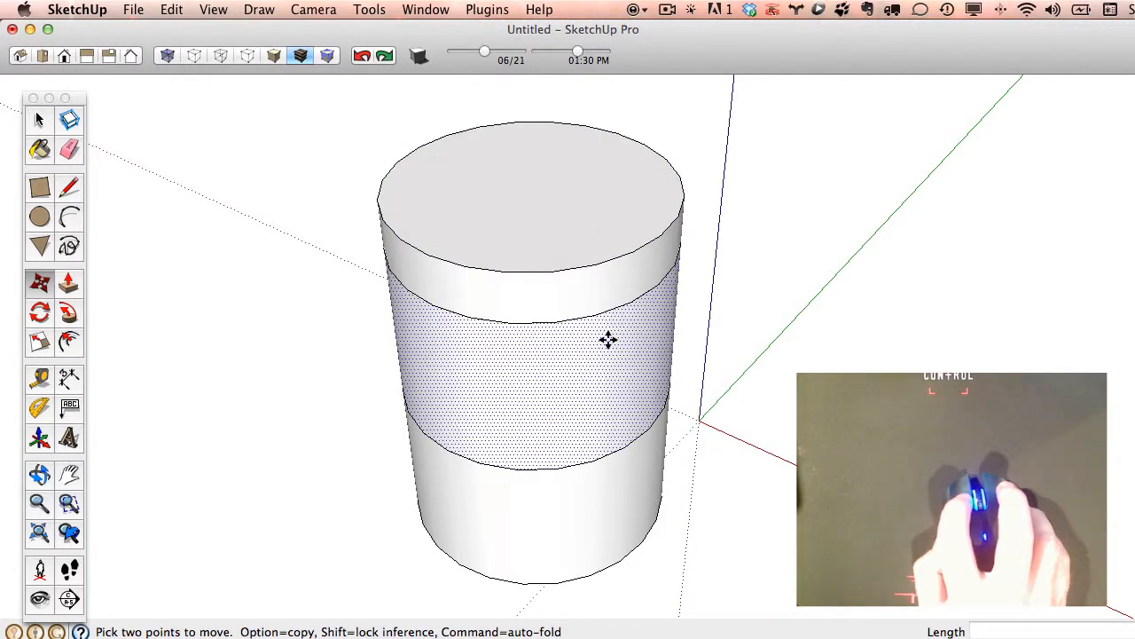
pyautogui.moveTo(609, 340); pyautogui.dragTo(700, 398)
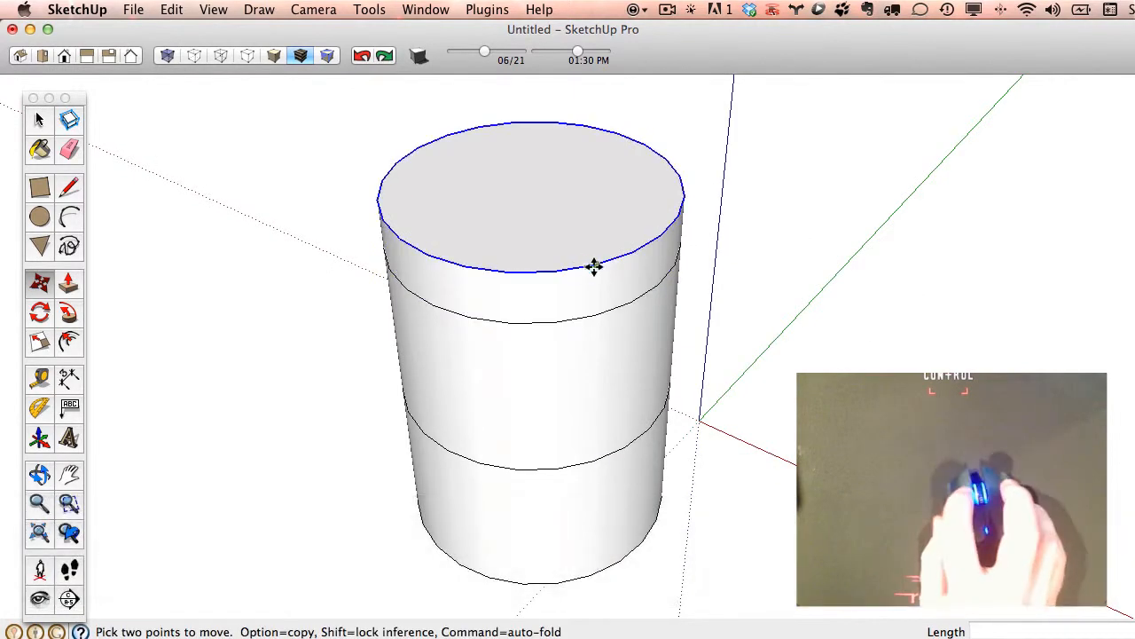
pyautogui.moveTo(632, 248)
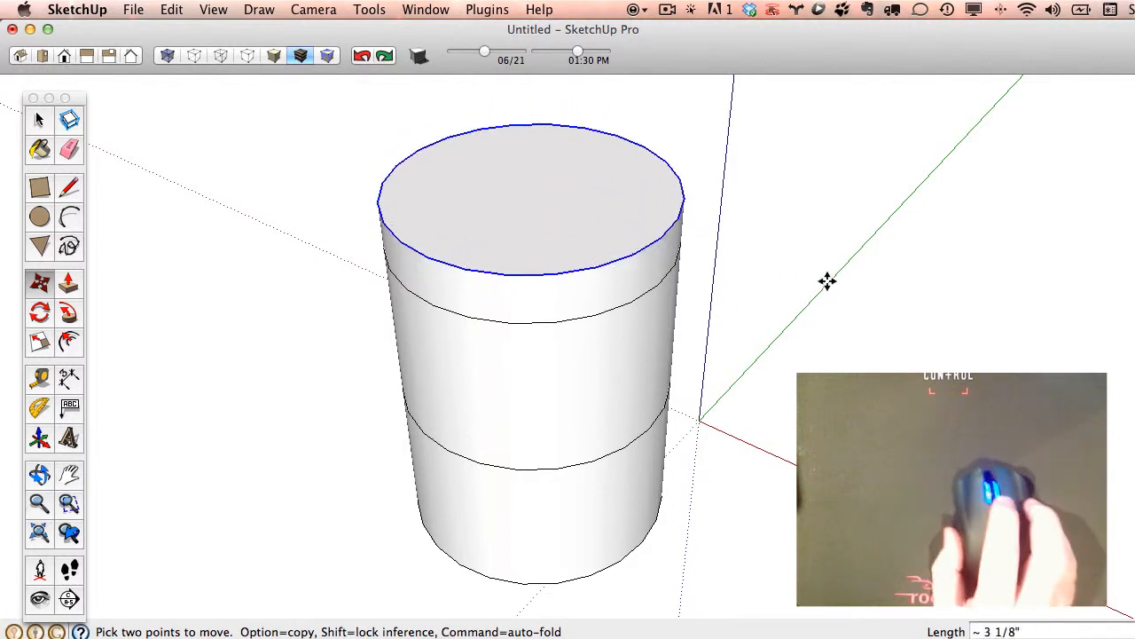
pyautogui.moveTo(529, 187); pyautogui.dragTo(529, 133)
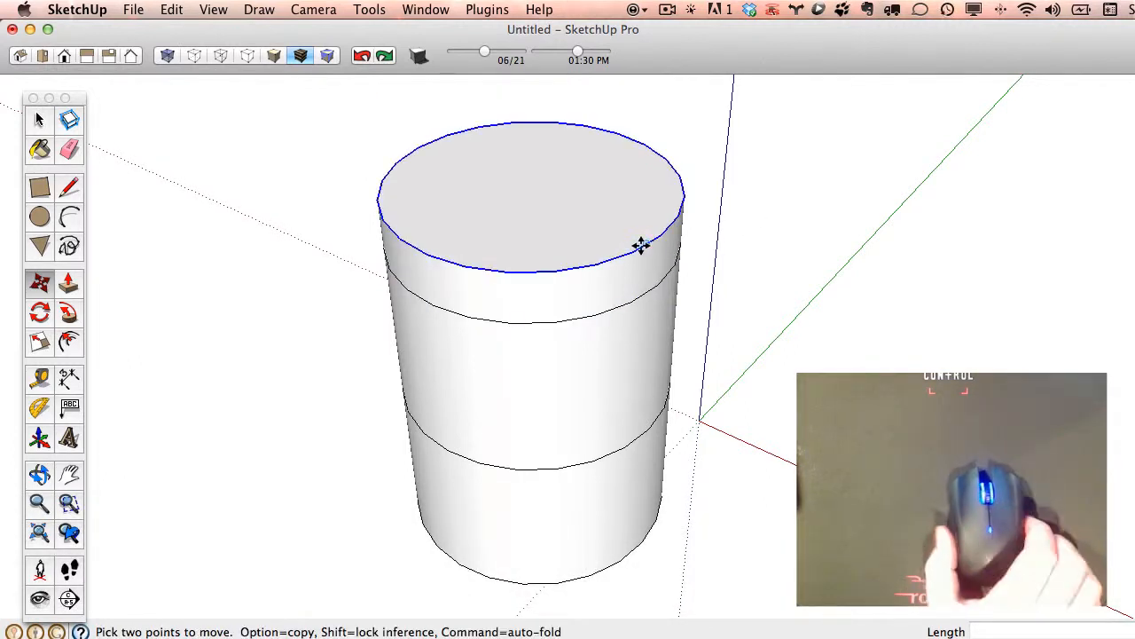
pyautogui.moveTo(501, 270)
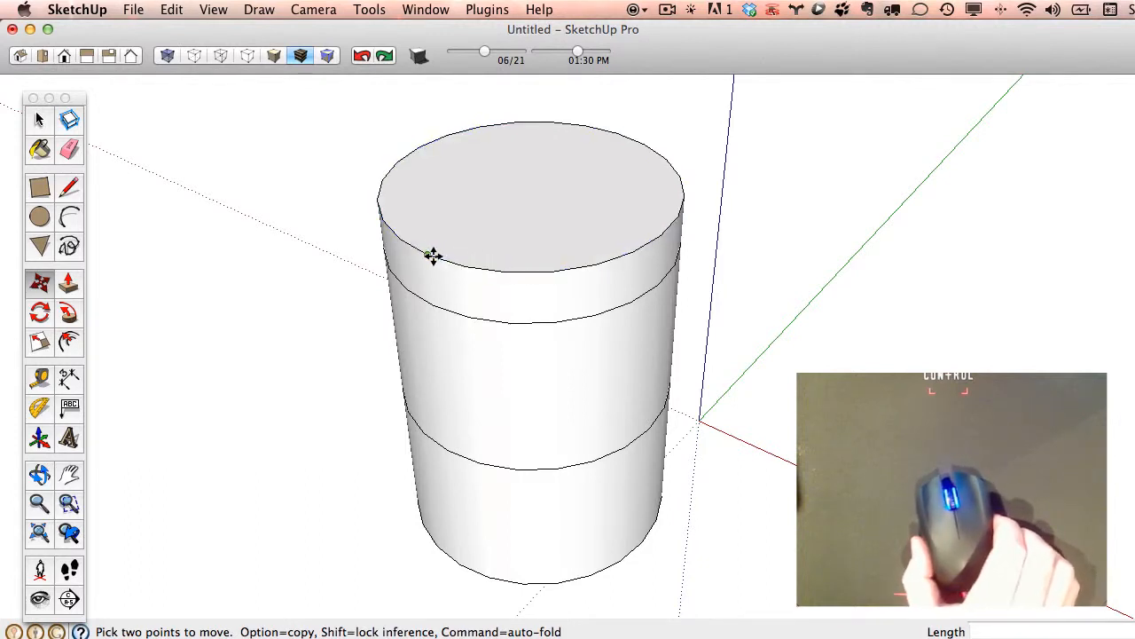
pyautogui.moveTo(665, 234)
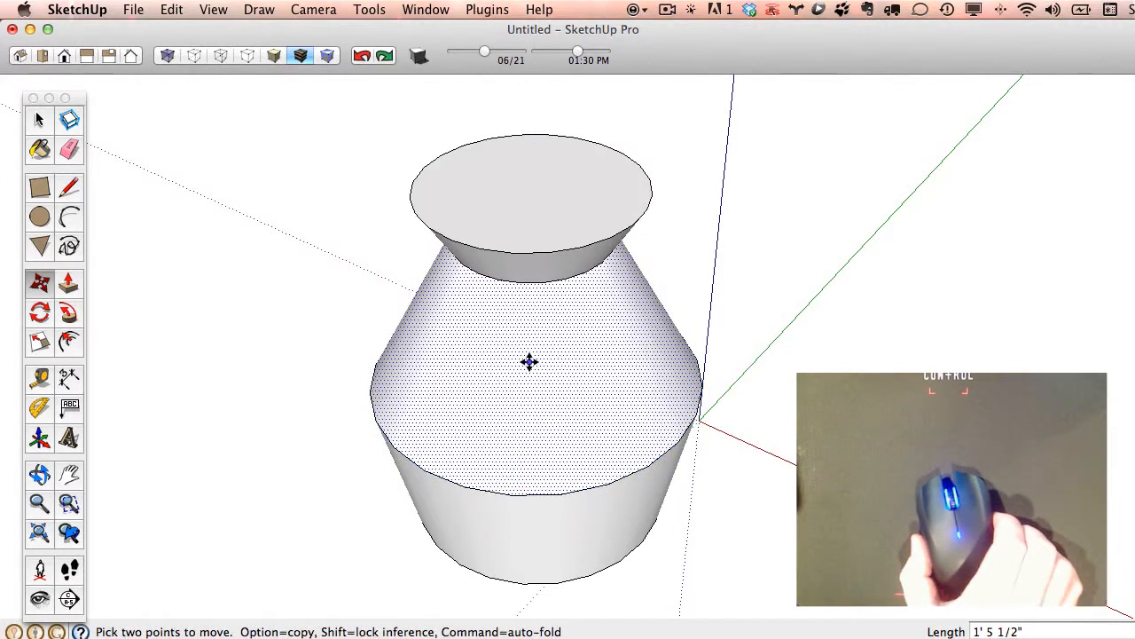
pyautogui.moveTo(447, 355)
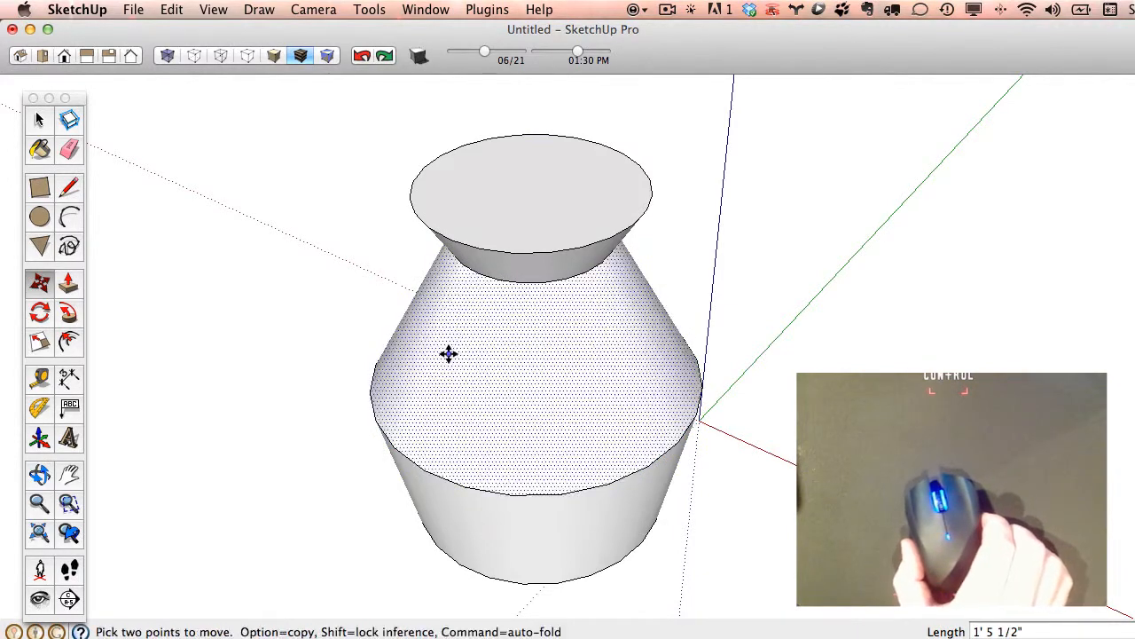
pyautogui.moveTo(515, 353)
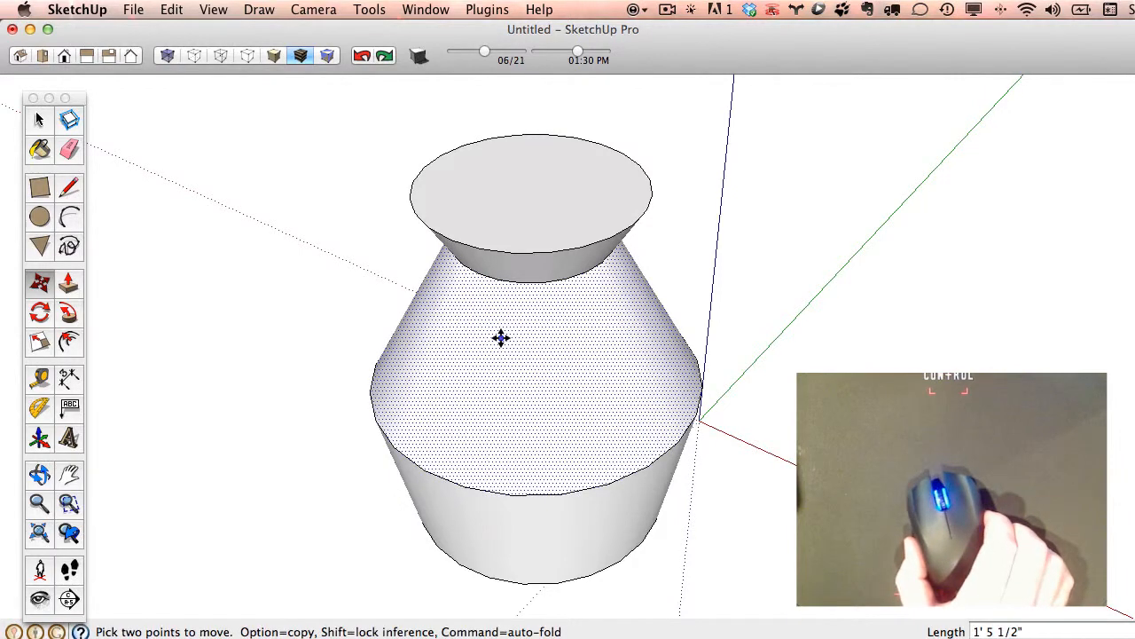
pyautogui.moveTo(433, 337)
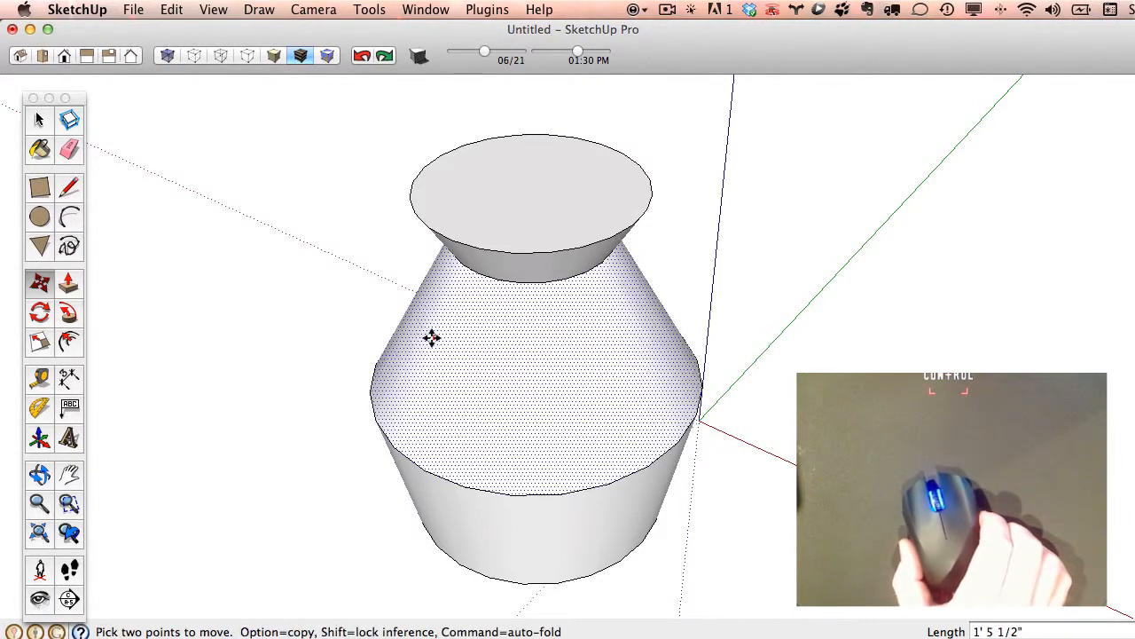